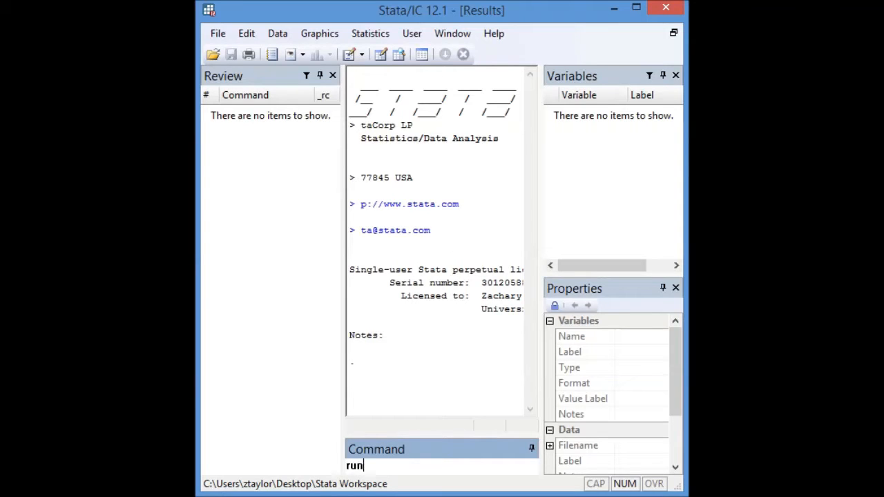
# Run set more off so long output displays without pausing.
pyautogui.write('"the cred')
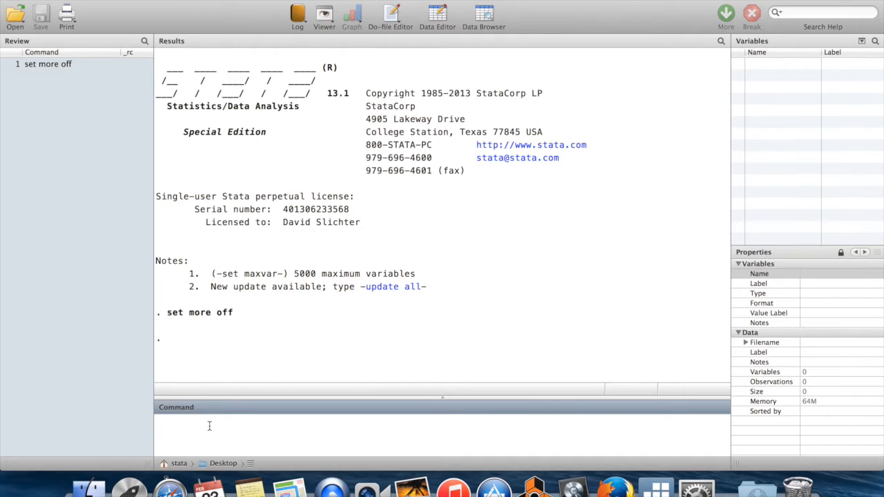
# Load the built-in auto dataset with sysuse auto and begin describing it.
pyautogui.write('sysuse')
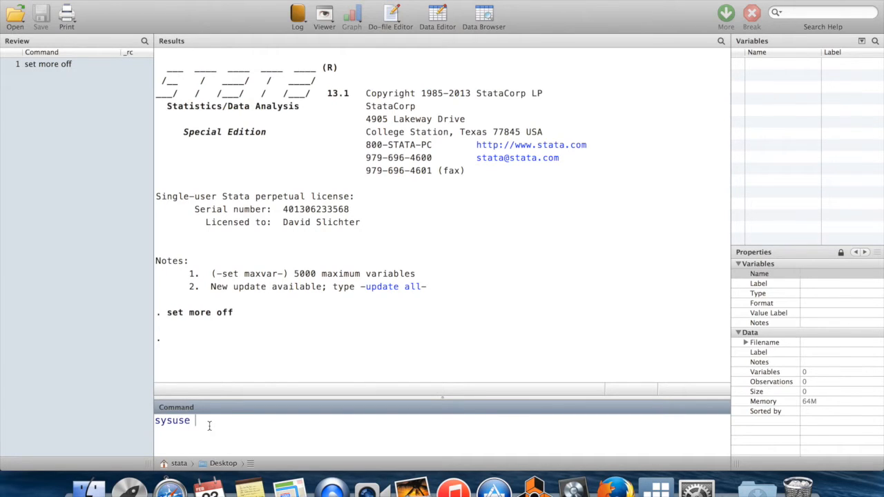
pyautogui.write('auto')
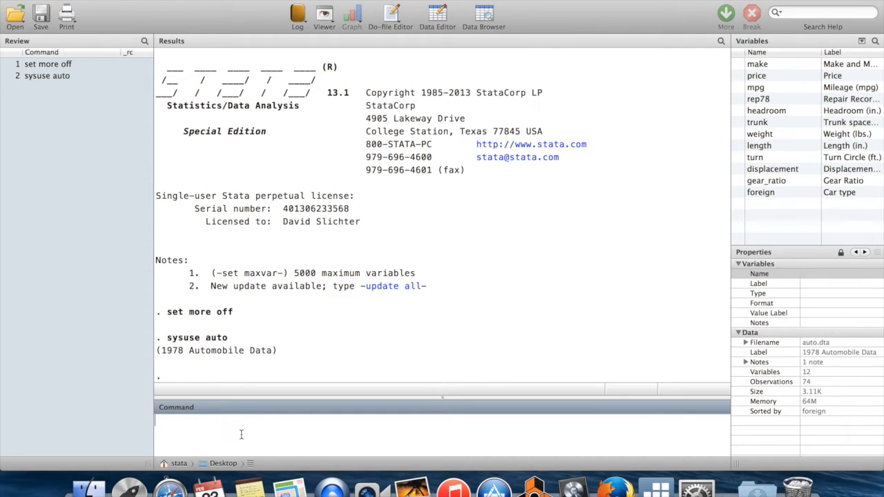
pyautogui.write('d')
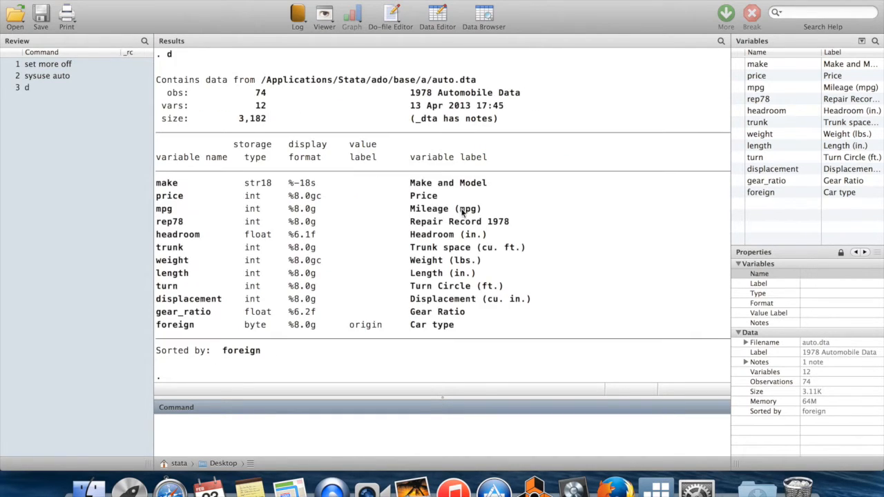
pyautogui.moveTo(230, 220)
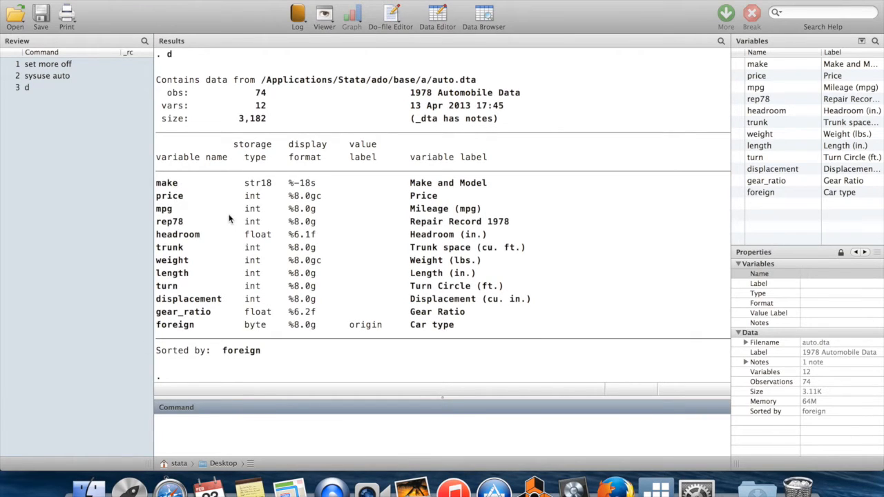
pyautogui.moveTo(488, 279)
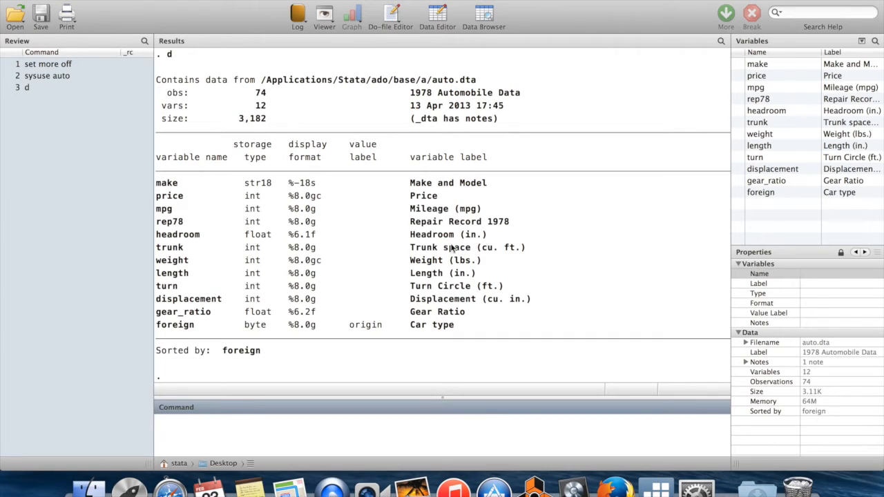
pyautogui.moveTo(433, 209)
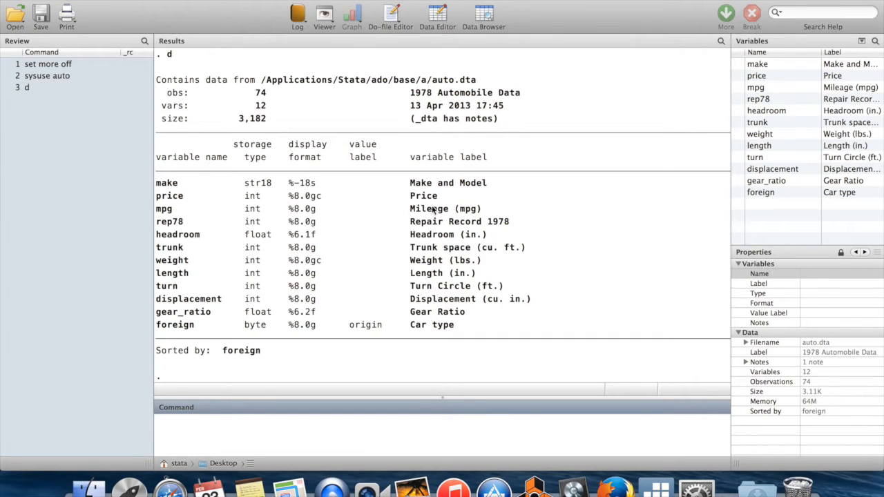
pyautogui.moveTo(400, 238)
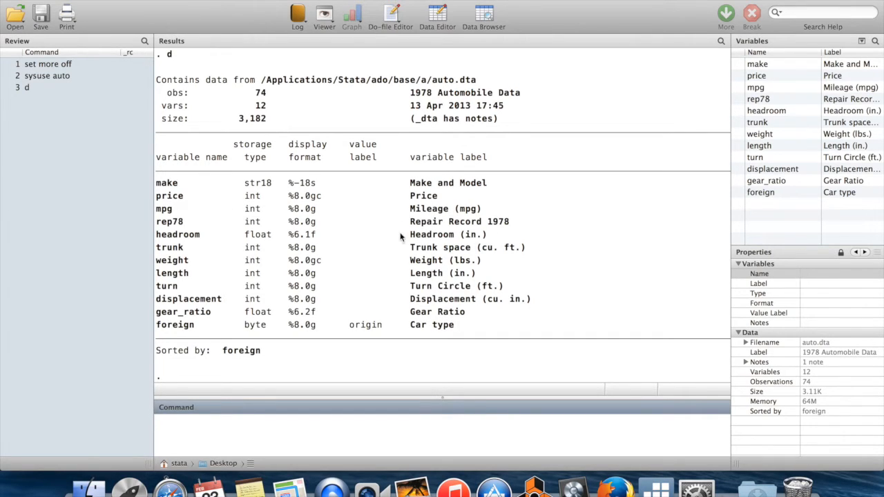
pyautogui.moveTo(537, 253)
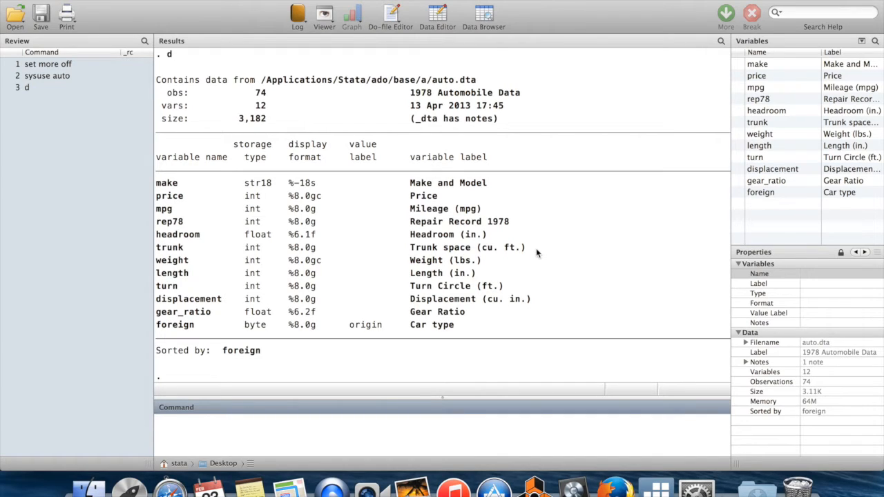
# Enter the browse command in the Command window without running it yet.
pyautogui.write('b')
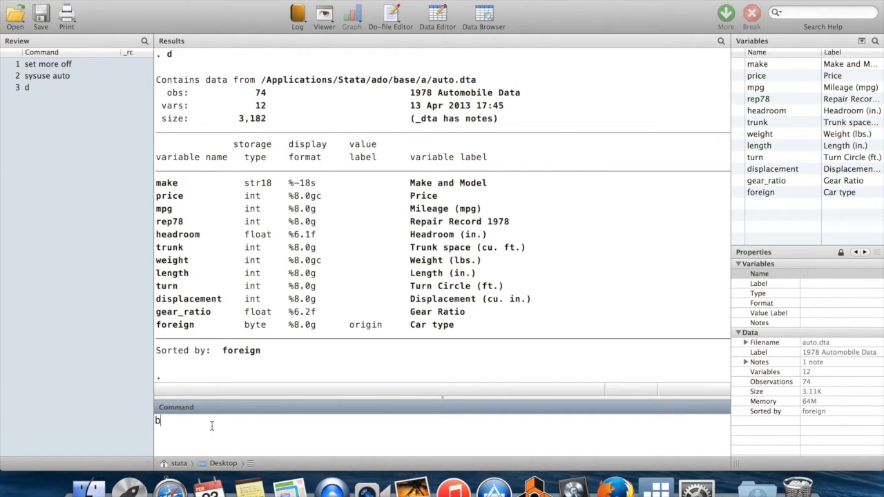
pyautogui.write('rowse')
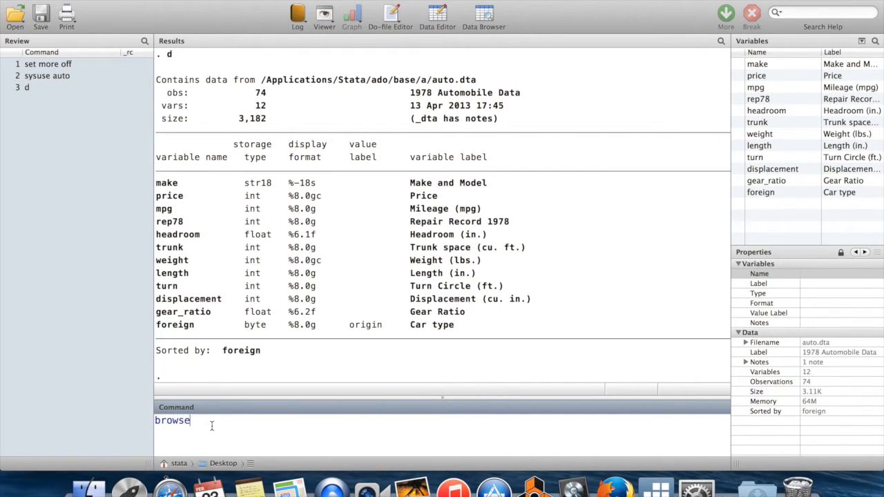
# Run browse and look through the AMC Concord, Pacer, Spirit, Buick Century and Electra records.
pyautogui.press('Return')
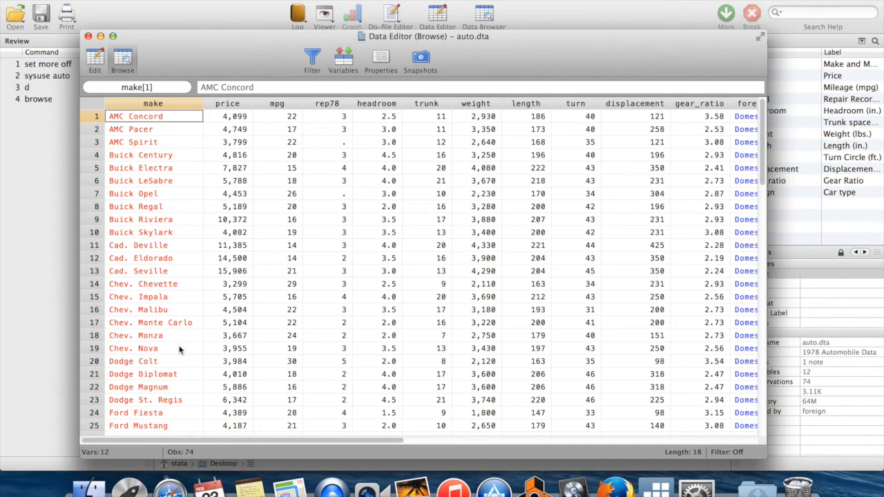
pyautogui.moveTo(218, 260)
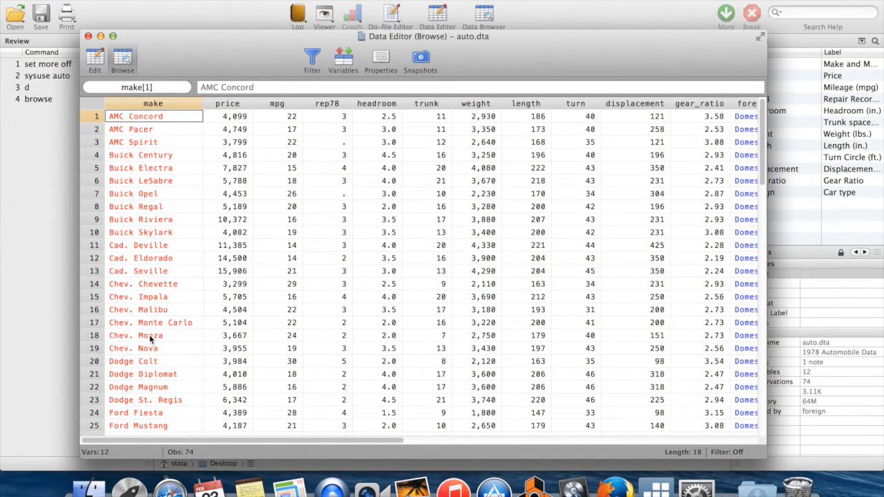
pyautogui.click(129, 130)
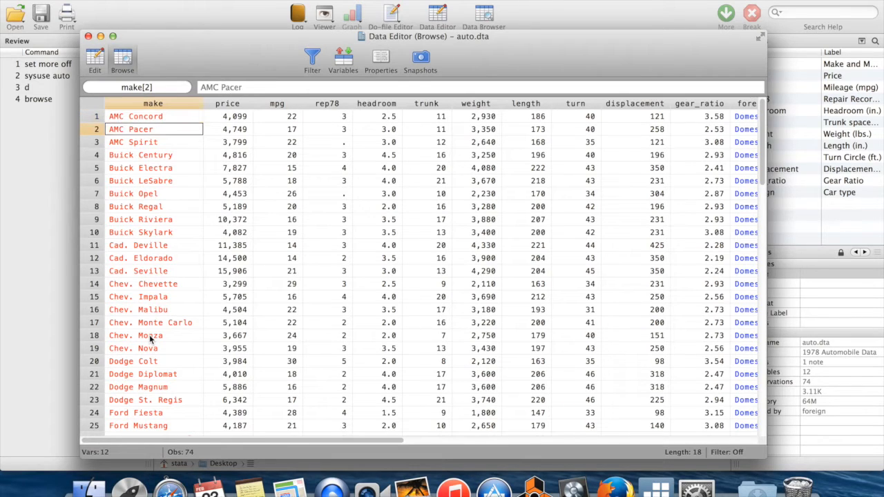
pyautogui.click(135, 116)
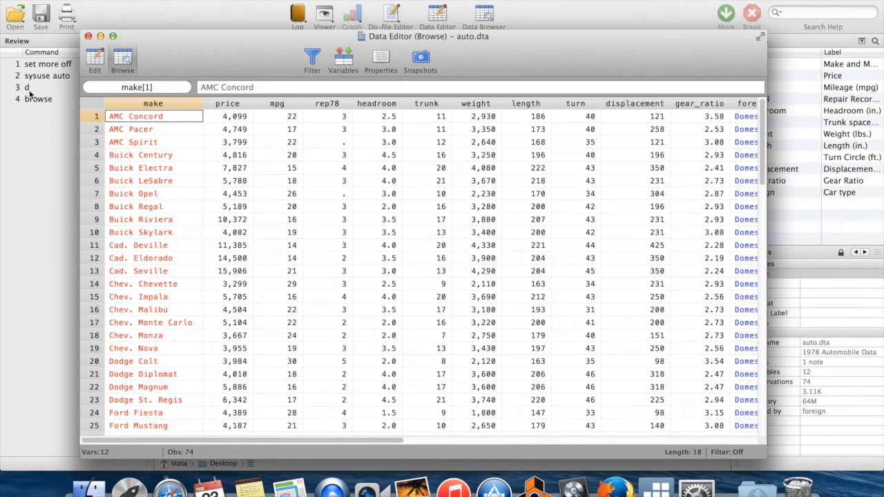
pyautogui.moveTo(262, 87)
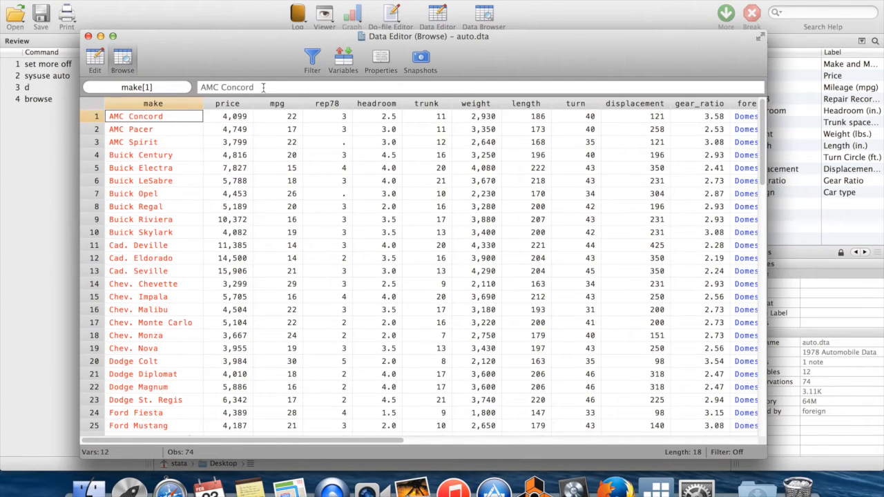
pyautogui.doubleClick(226, 87)
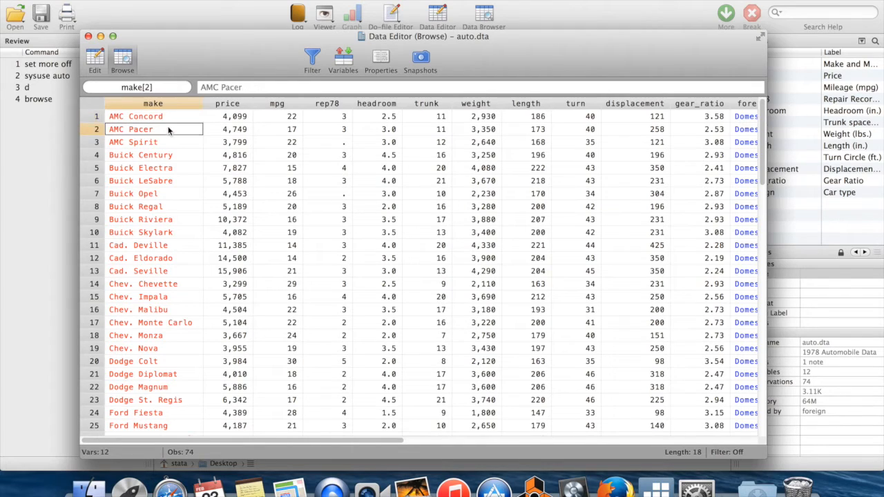
pyautogui.click(133, 141)
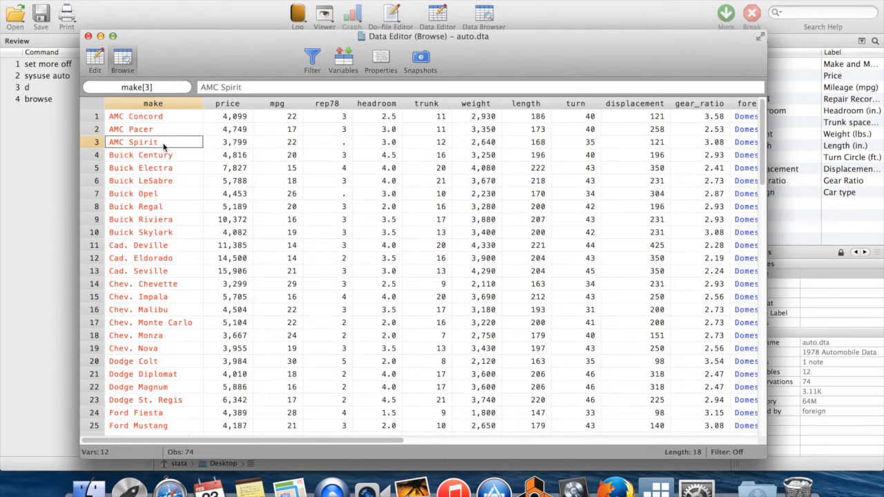
pyautogui.click(141, 155)
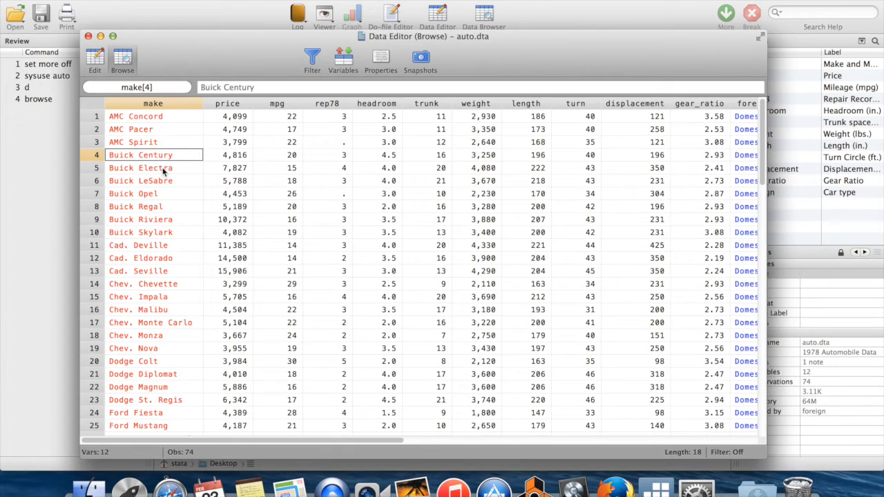
pyautogui.click(140, 168)
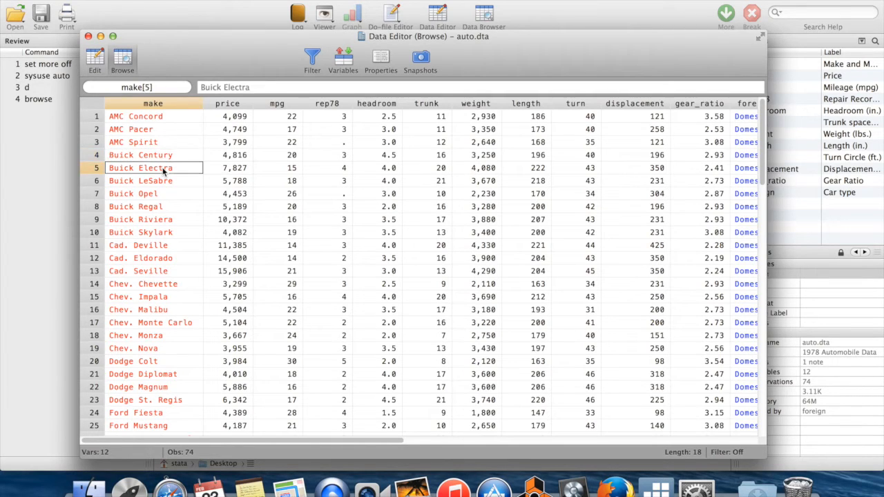
pyautogui.click(135, 116)
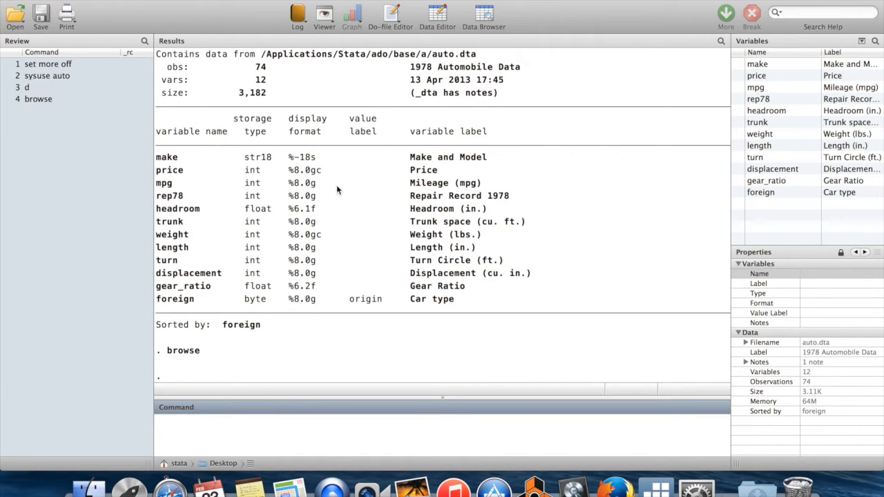
pyautogui.moveTo(265, 171)
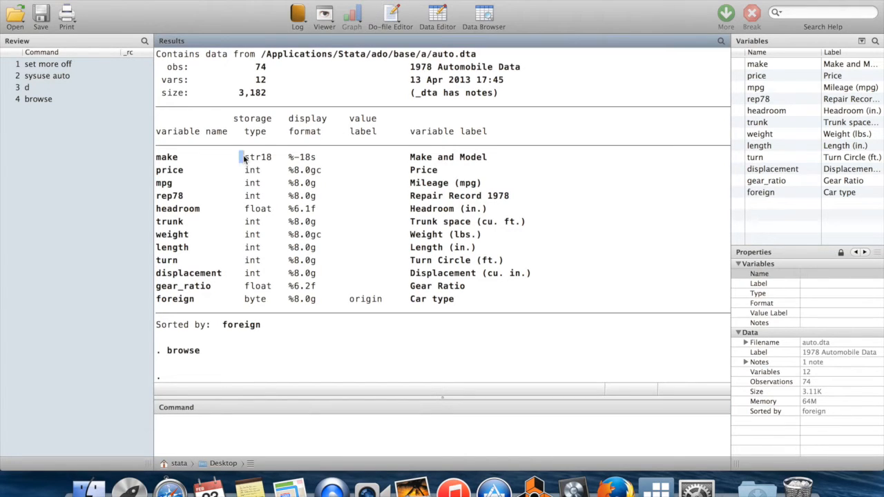
pyautogui.doubleClick(249, 158)
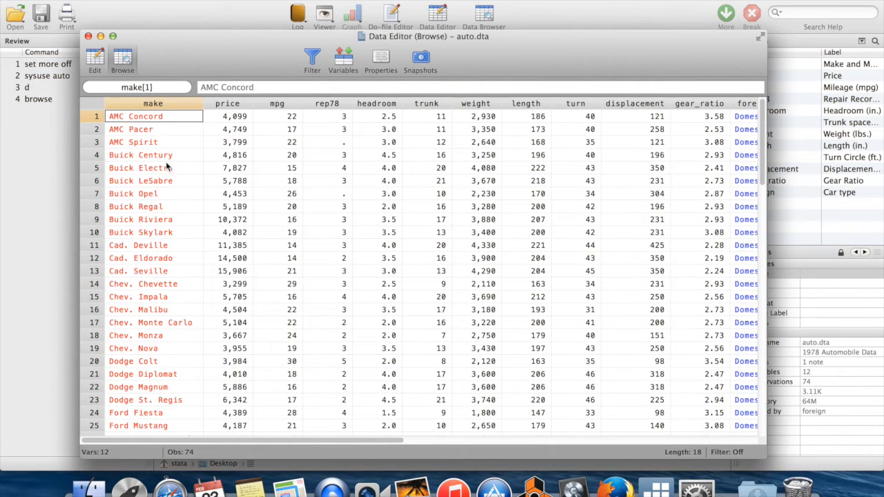
pyautogui.click(133, 194)
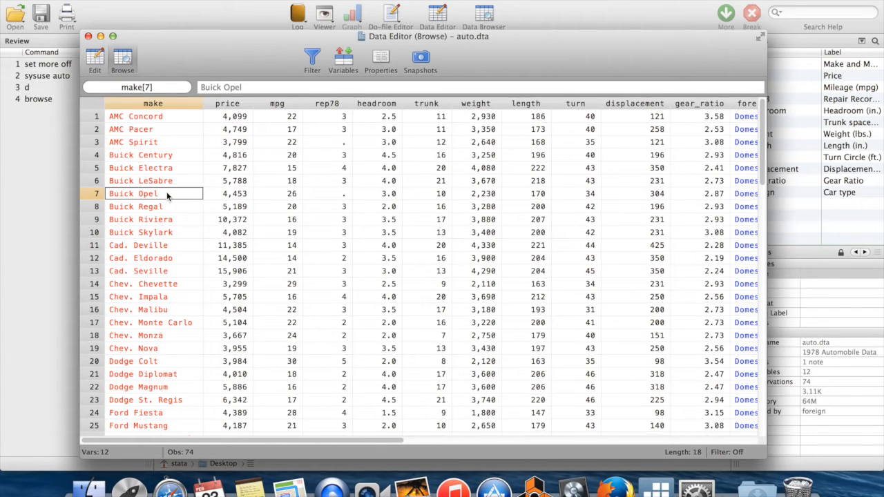
pyautogui.click(228, 193)
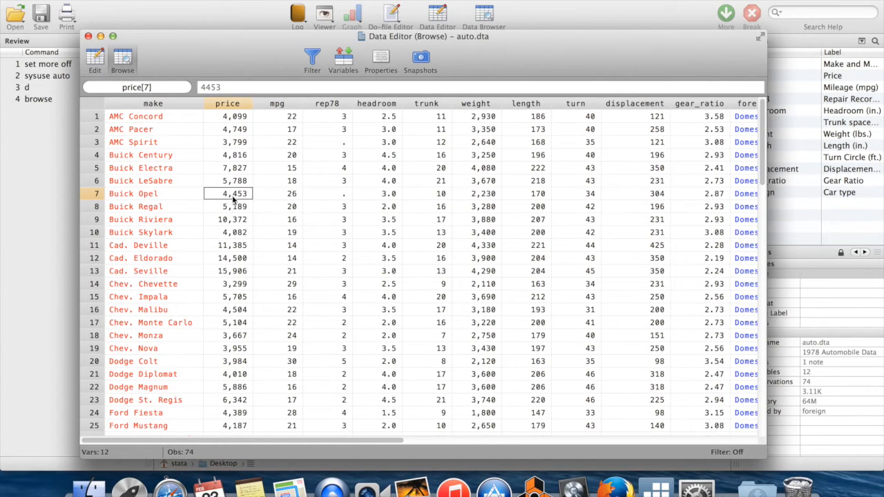
pyautogui.moveTo(242, 204)
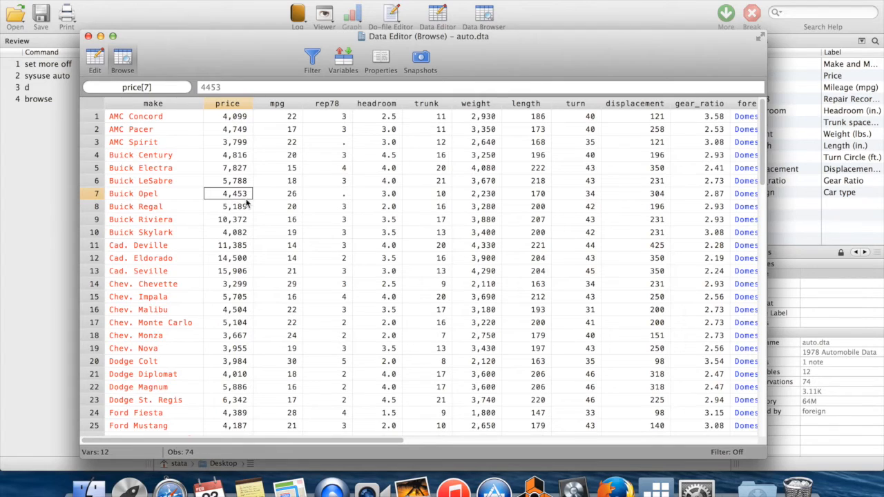
pyautogui.moveTo(243, 202)
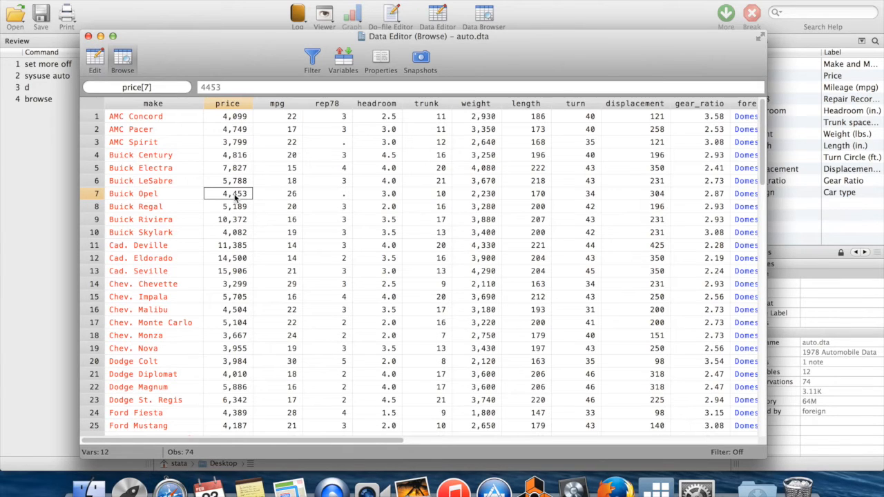
pyautogui.click(326, 193)
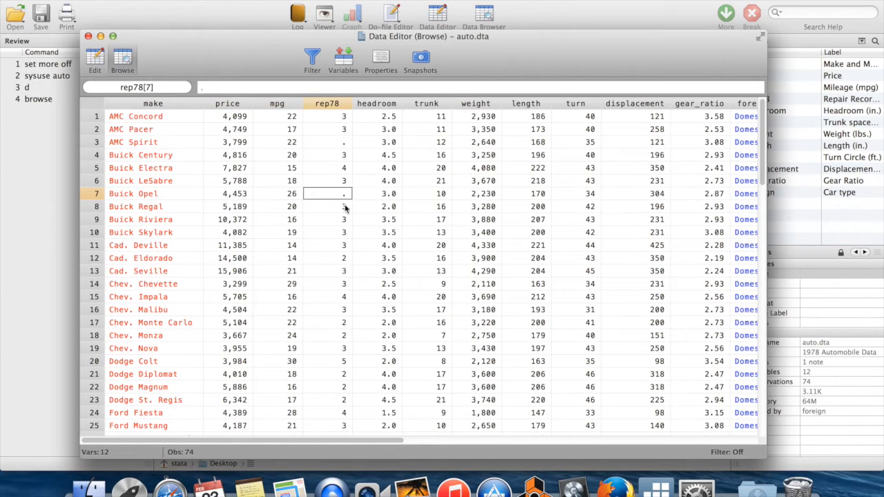
pyautogui.moveTo(338, 141)
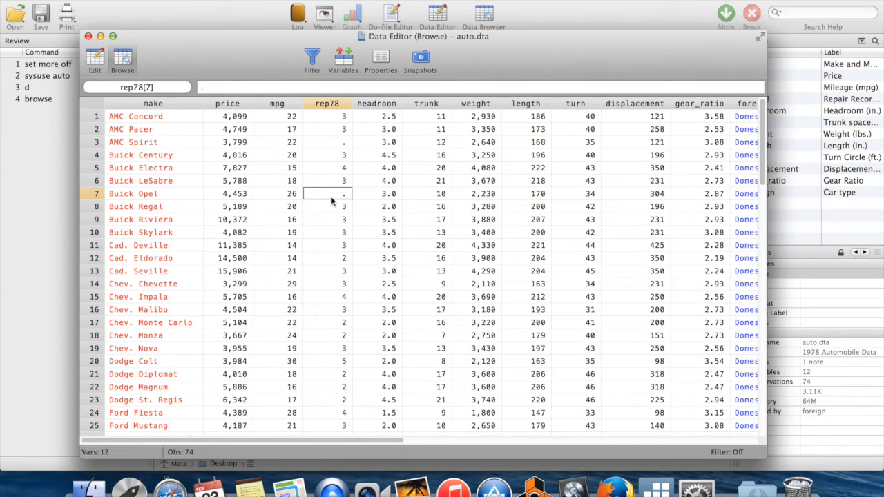
pyautogui.moveTo(334, 201)
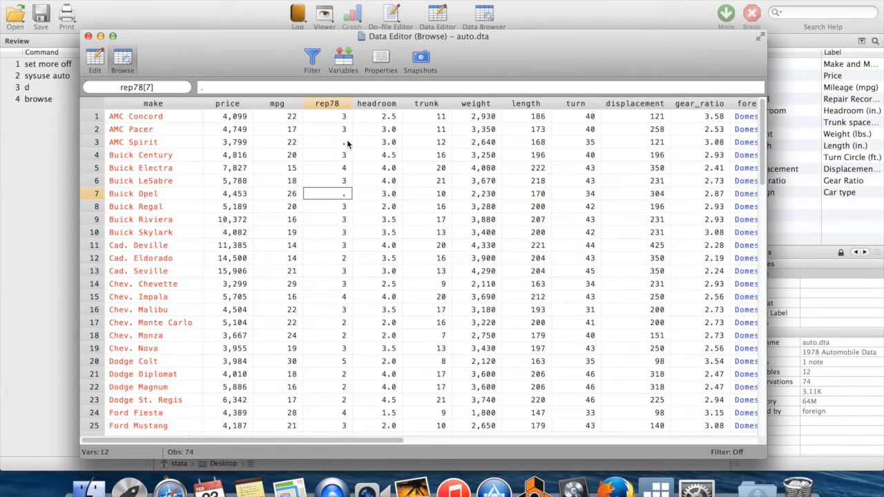
pyautogui.click(326, 140)
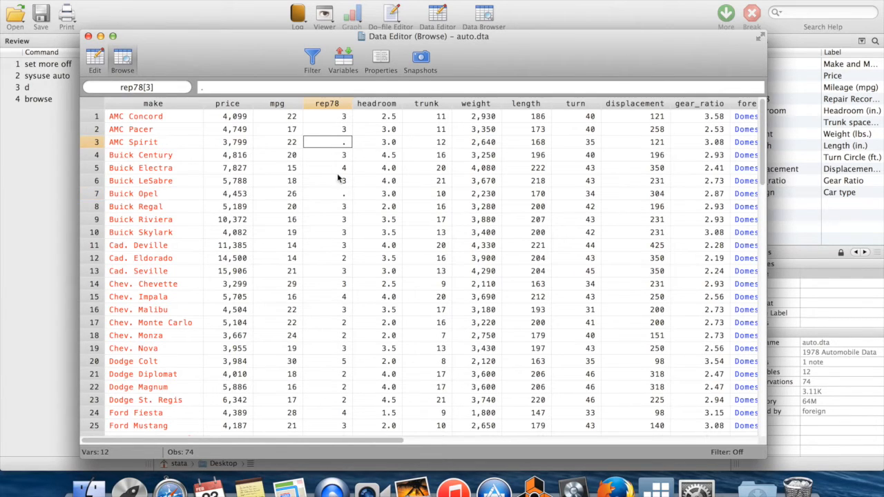
pyautogui.click(326, 193)
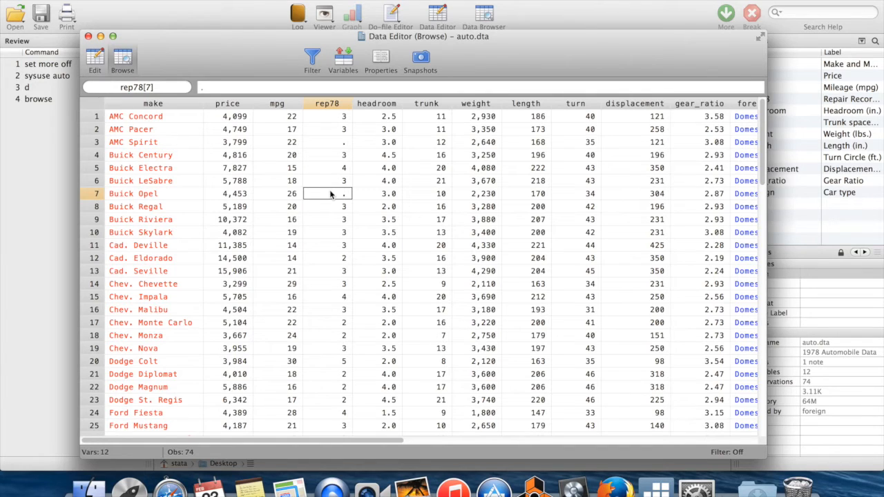
pyautogui.click(475, 193)
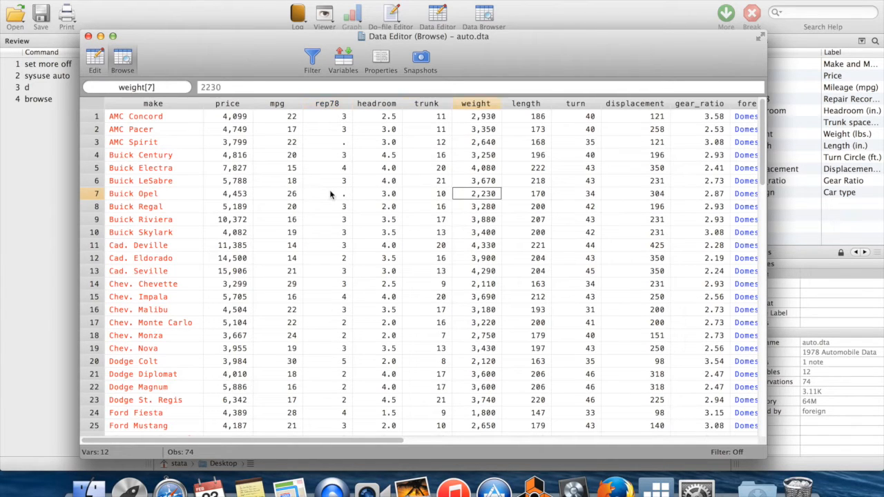
pyautogui.hscroll(3)
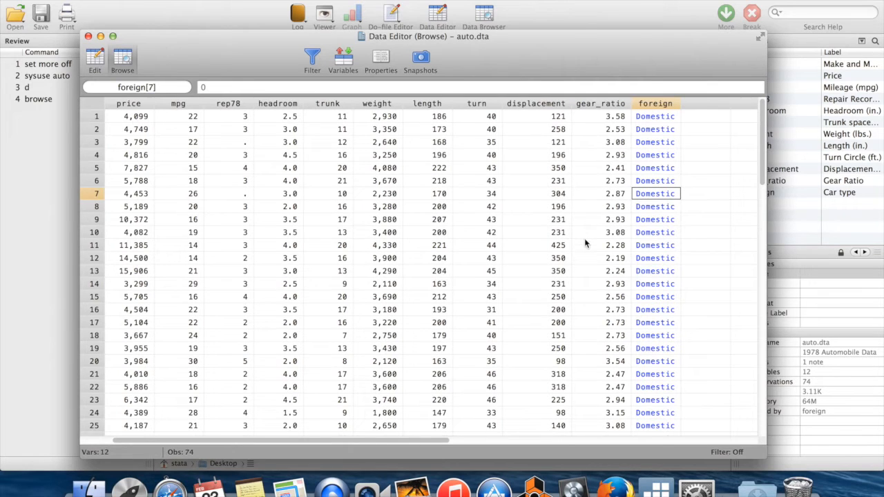
pyautogui.scroll(-3)
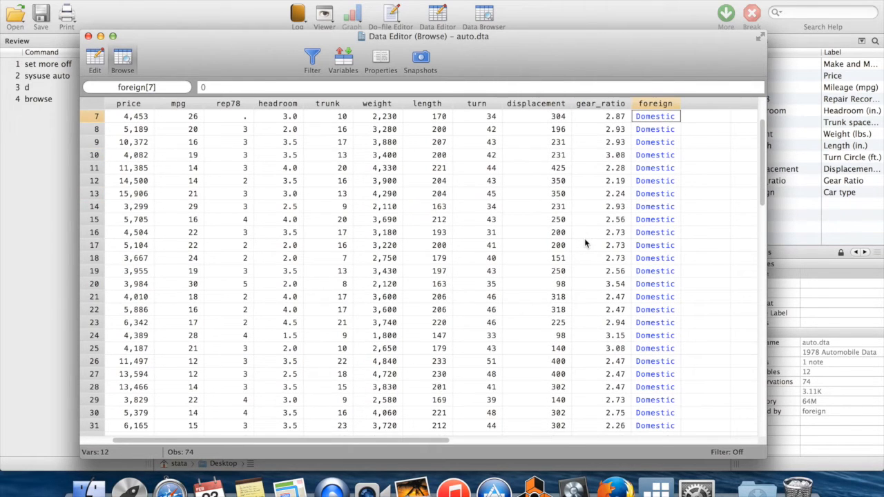
pyautogui.scroll(-3)
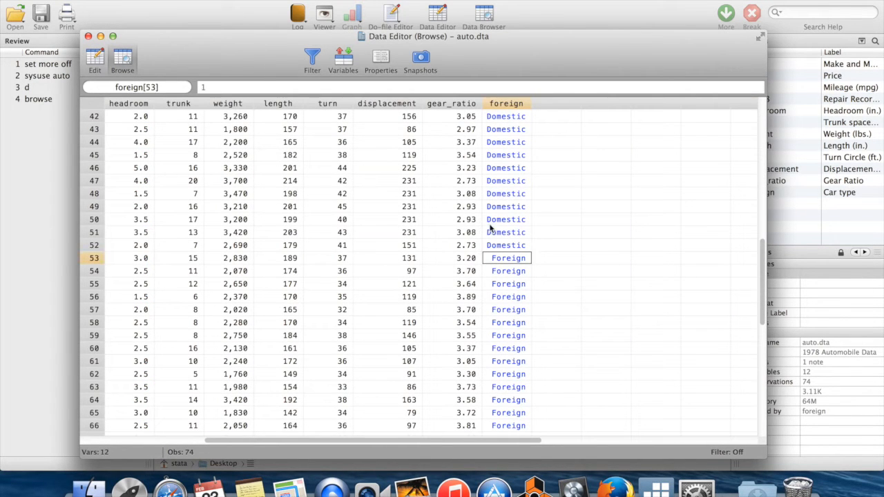
pyautogui.click(505, 246)
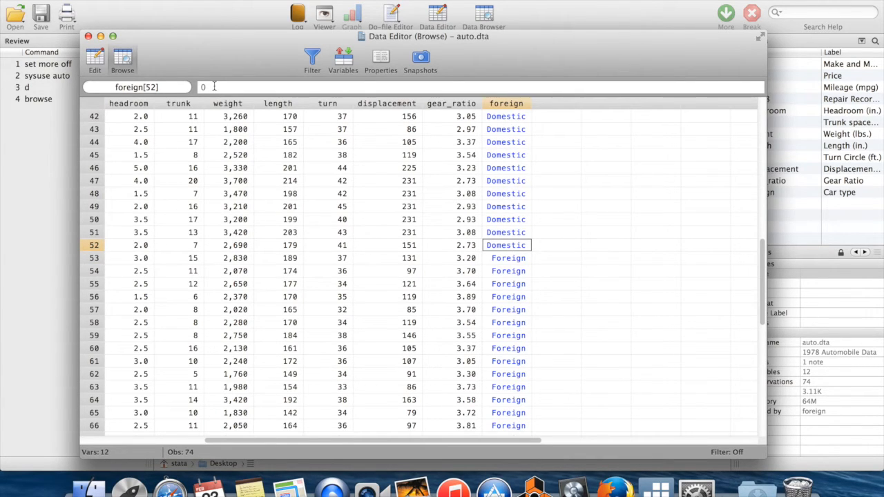
pyautogui.click(201, 87)
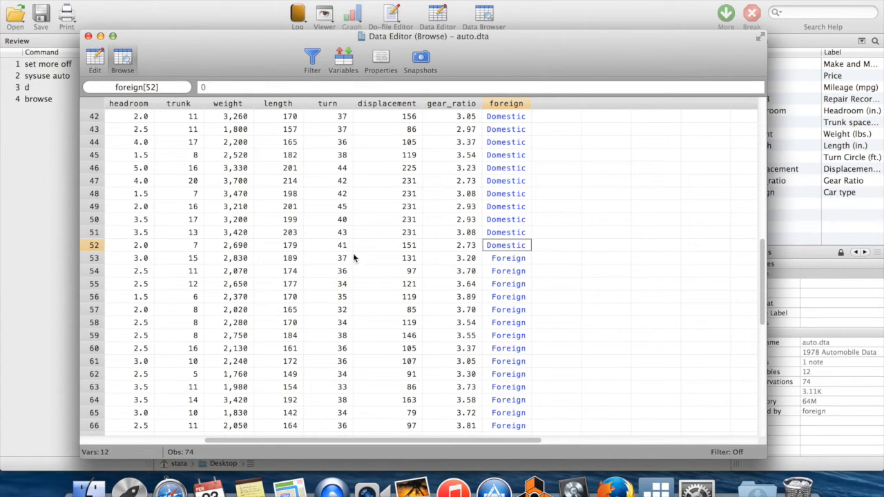
pyautogui.moveTo(505, 253)
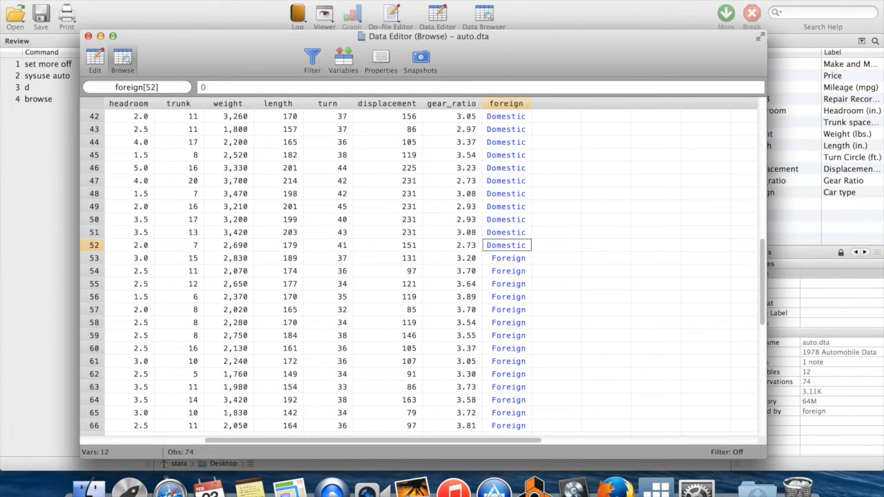
pyautogui.click(508, 258)
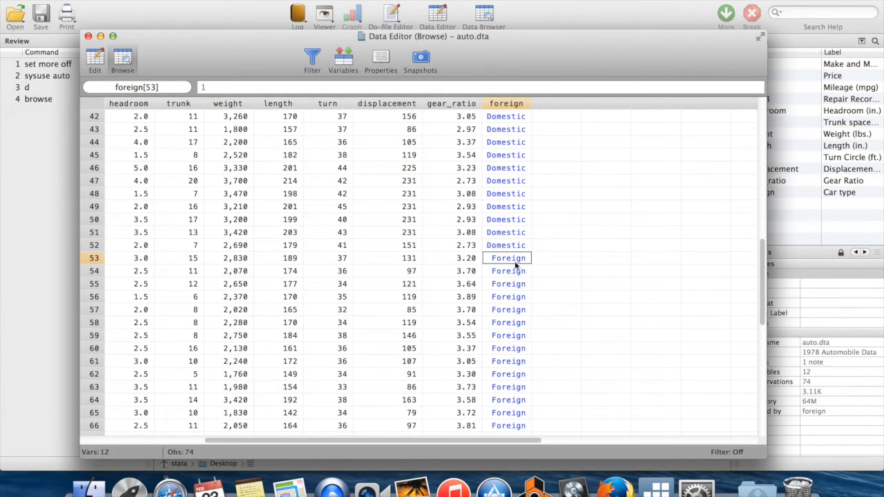
pyautogui.click(508, 284)
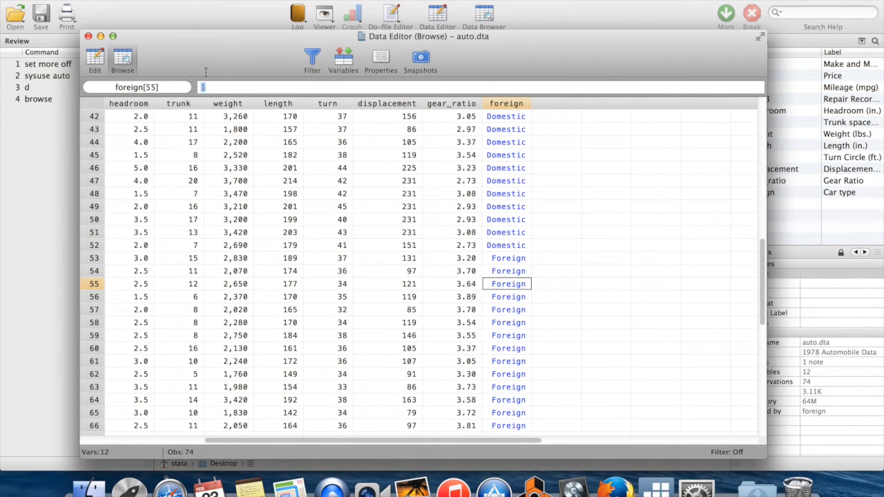
pyautogui.click(508, 258)
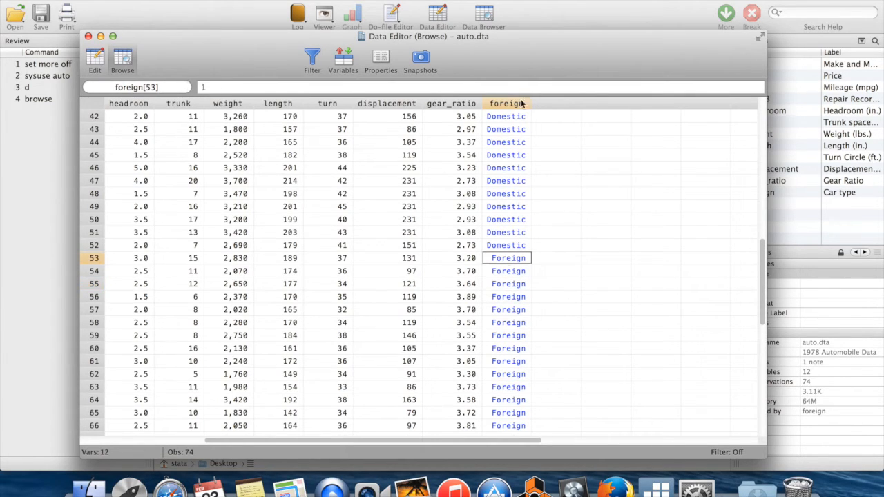
pyautogui.moveTo(513, 180)
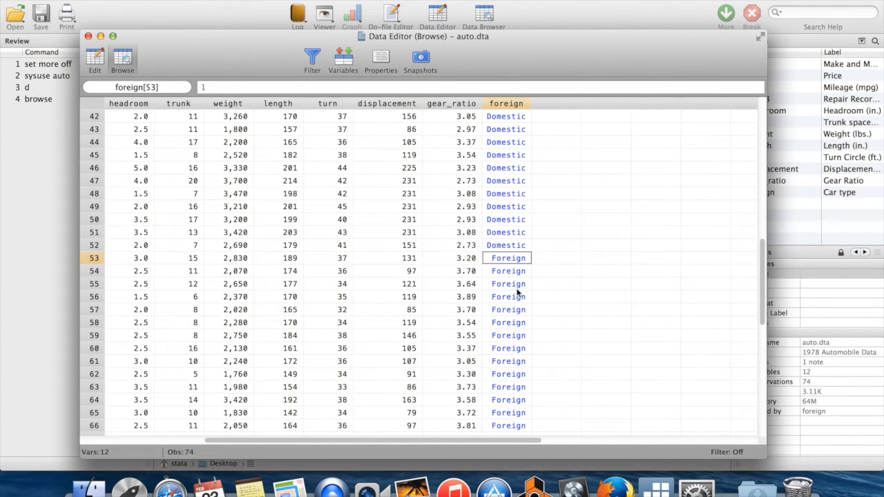
pyautogui.moveTo(508, 207)
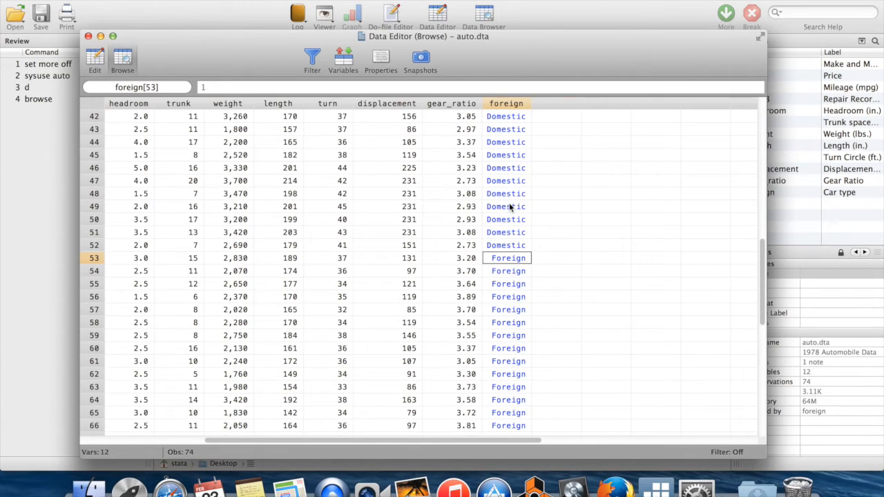
pyautogui.moveTo(522, 191)
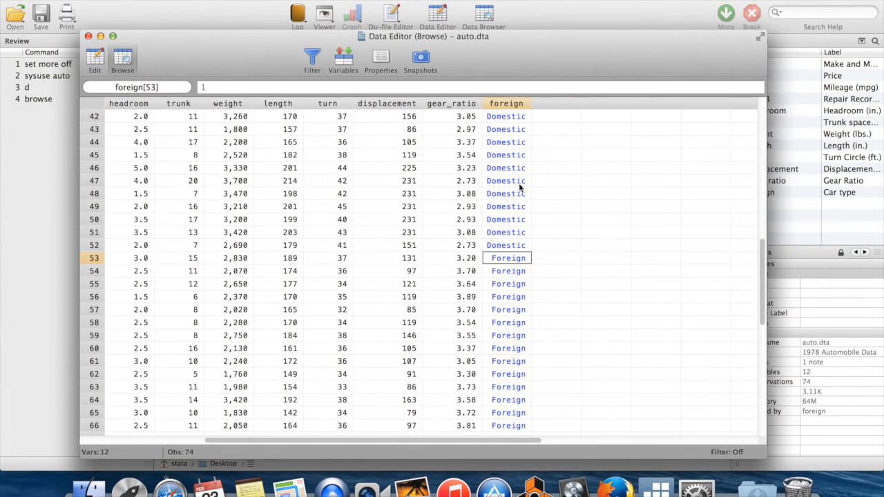
pyautogui.moveTo(541, 219)
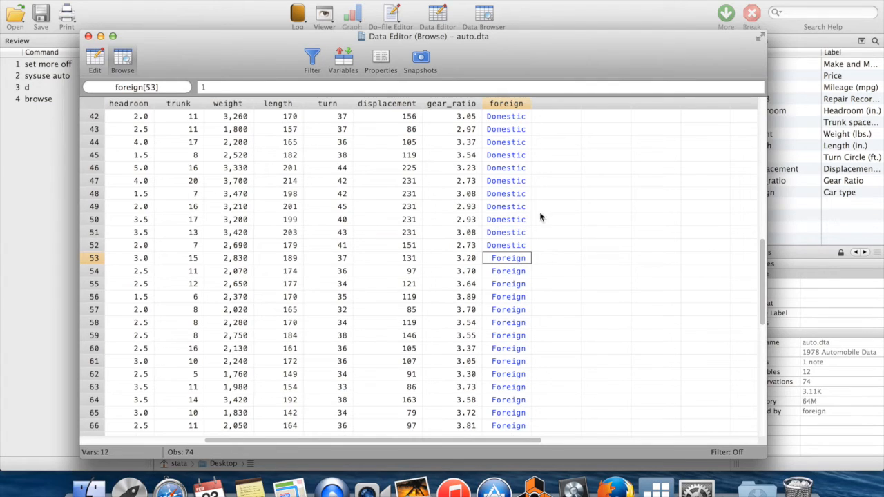
pyautogui.moveTo(508, 303)
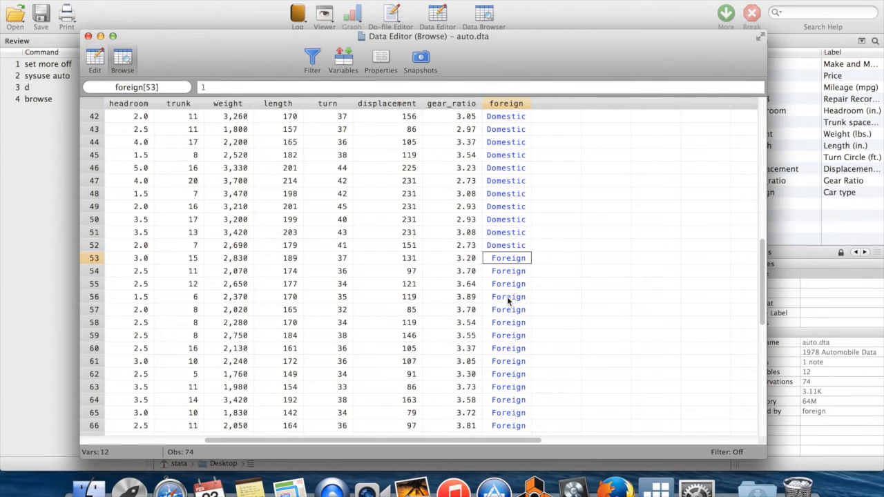
pyautogui.moveTo(504, 248)
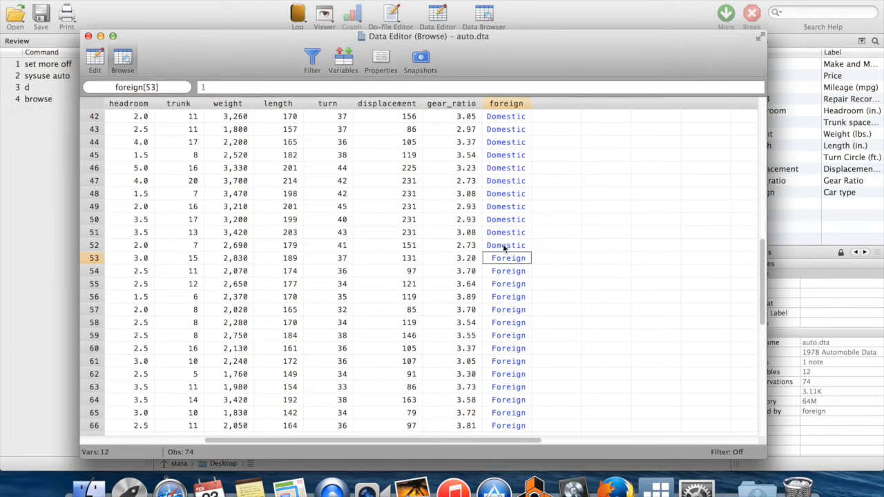
pyautogui.click(506, 246)
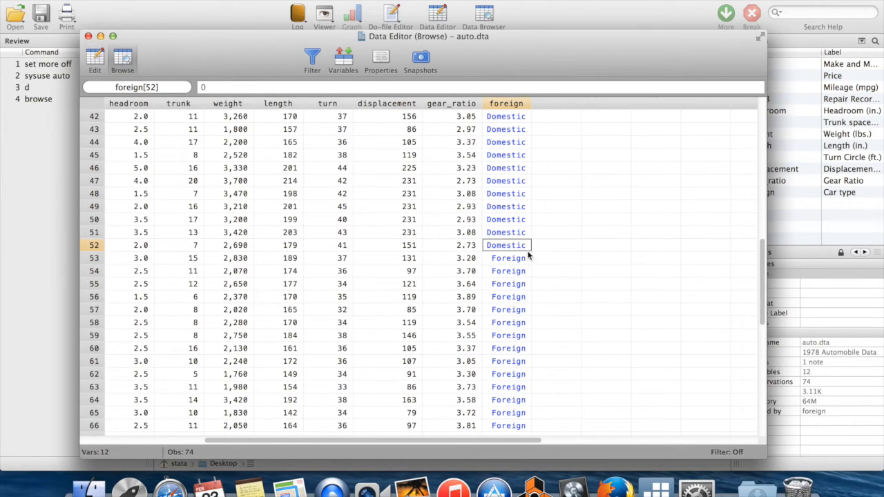
pyautogui.click(203, 87)
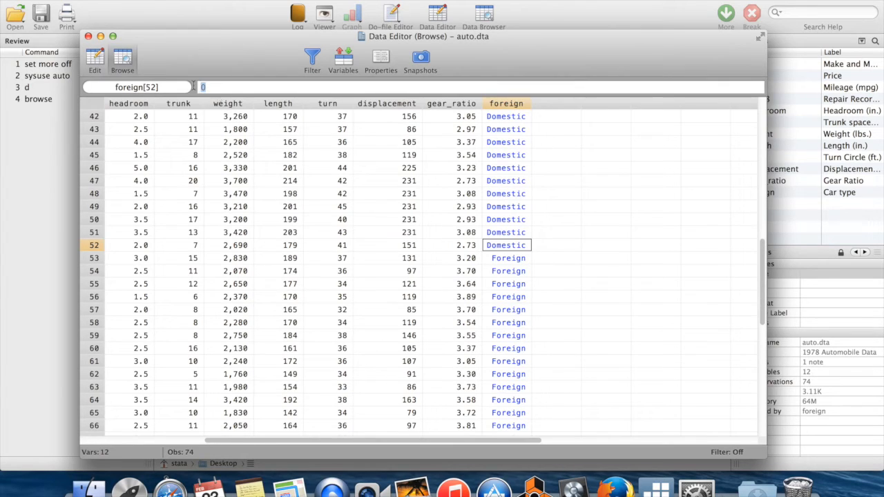
pyautogui.click(508, 258)
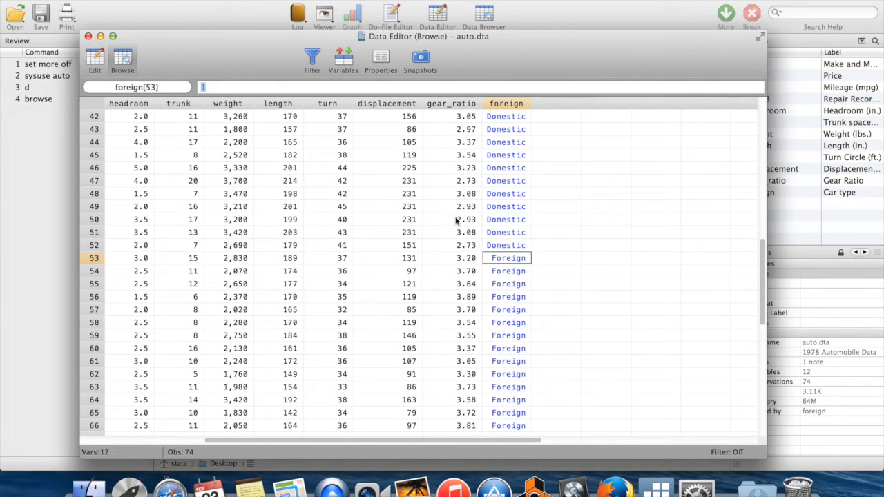
pyautogui.moveTo(516, 254)
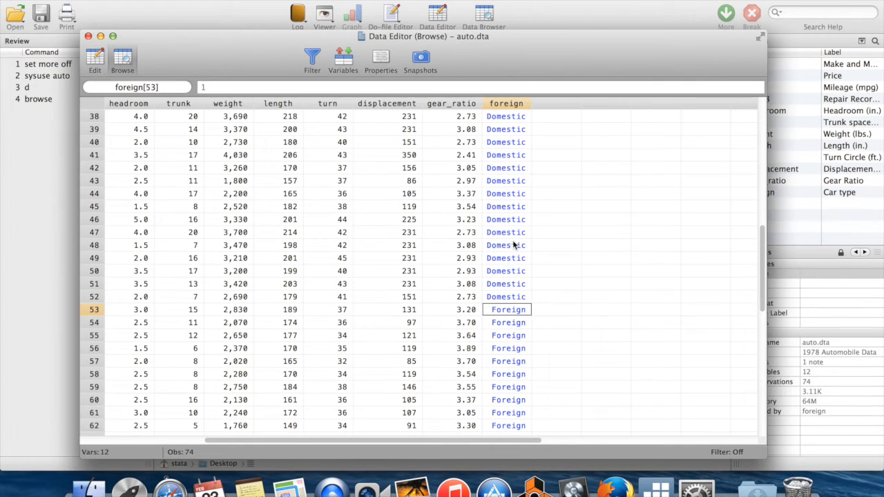
pyautogui.moveTo(467, 281)
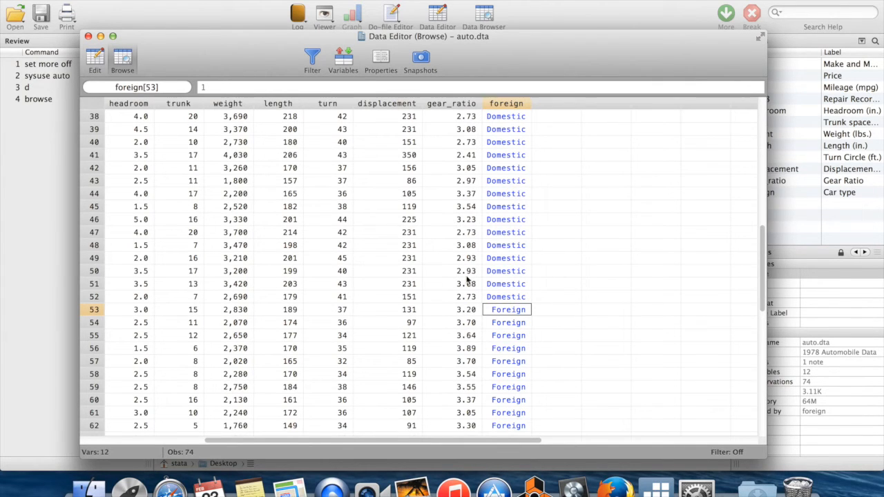
pyautogui.hscroll(-3)
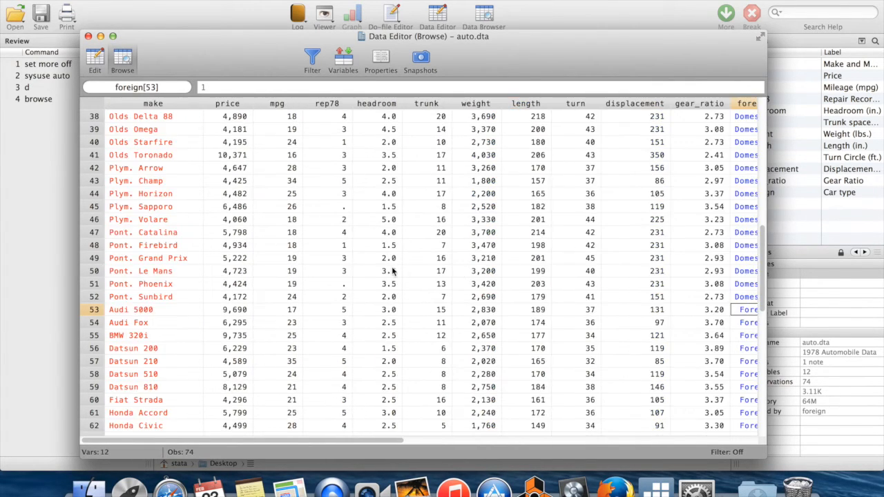
# Close the data browser and draw a histogram of price with hist price.
pyautogui.click(141, 285)
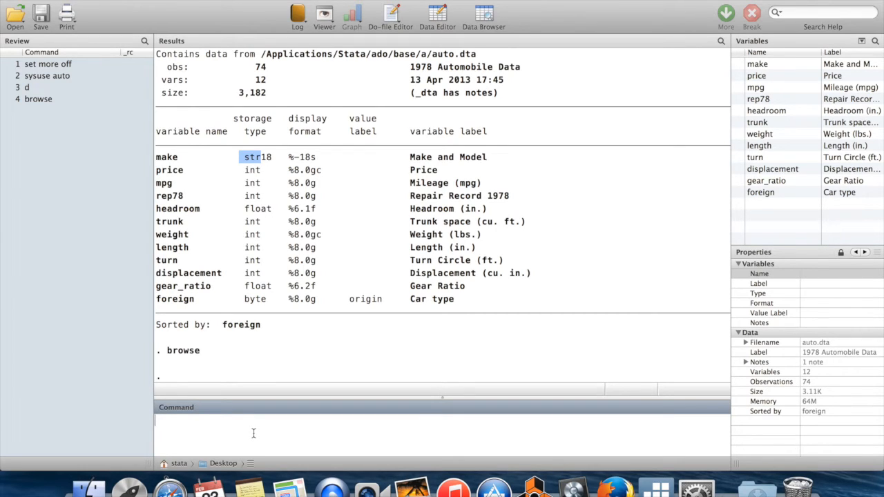
pyautogui.write('hist price')
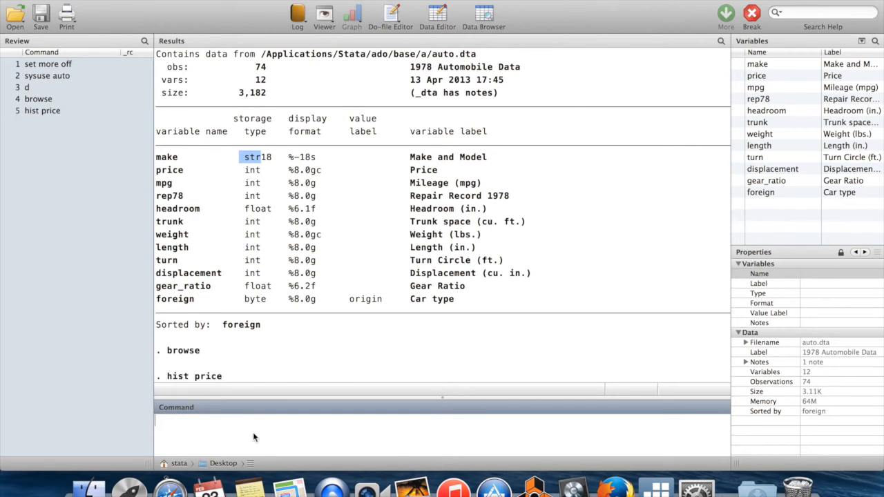
pyautogui.press('Return')
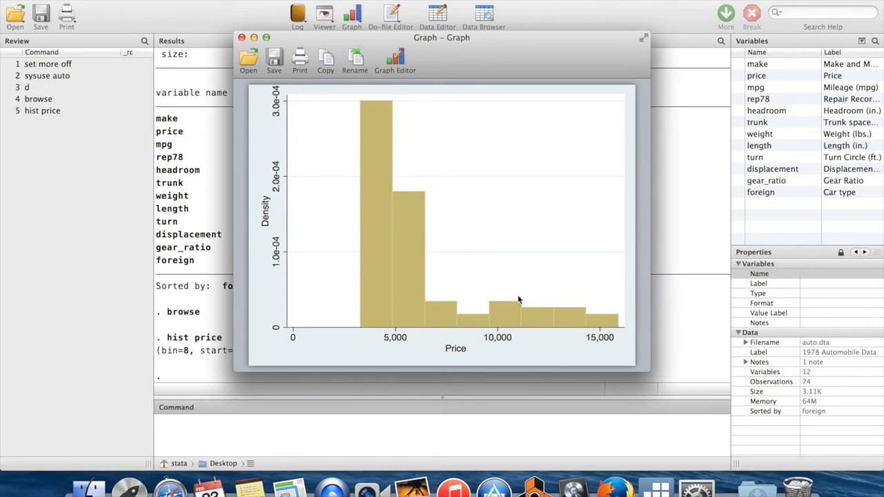
pyautogui.moveTo(403, 271)
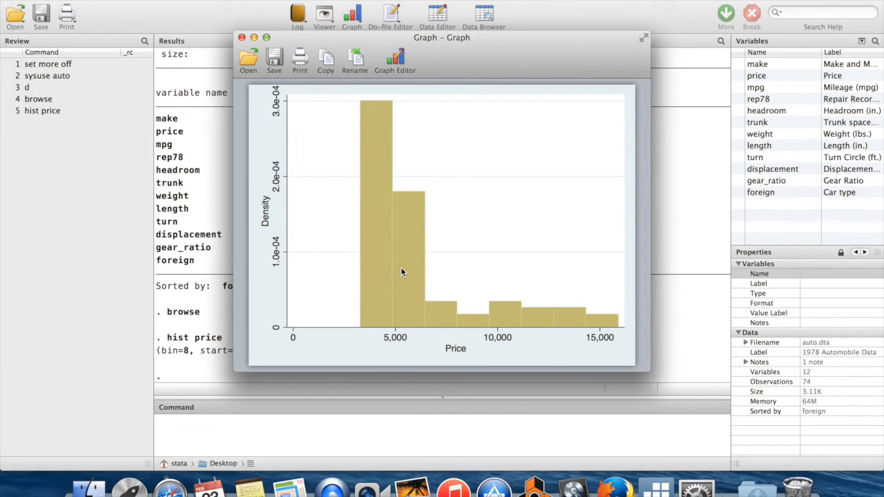
pyautogui.moveTo(371, 337)
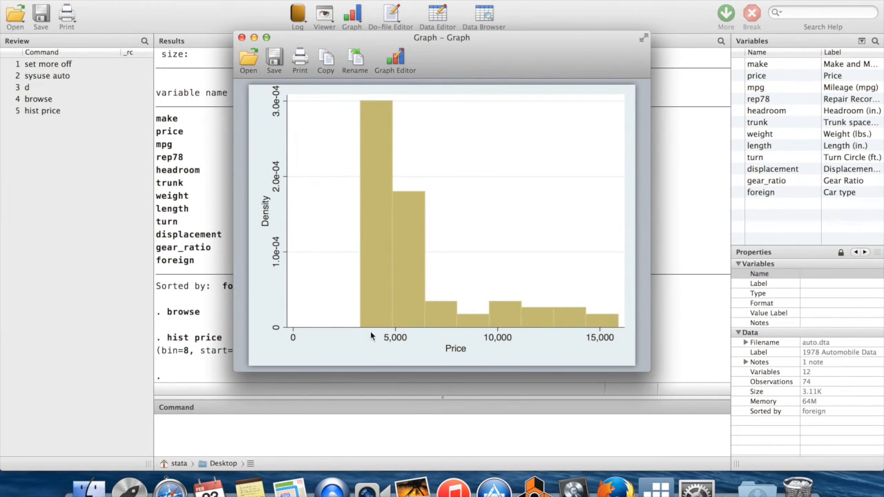
pyautogui.moveTo(425, 331)
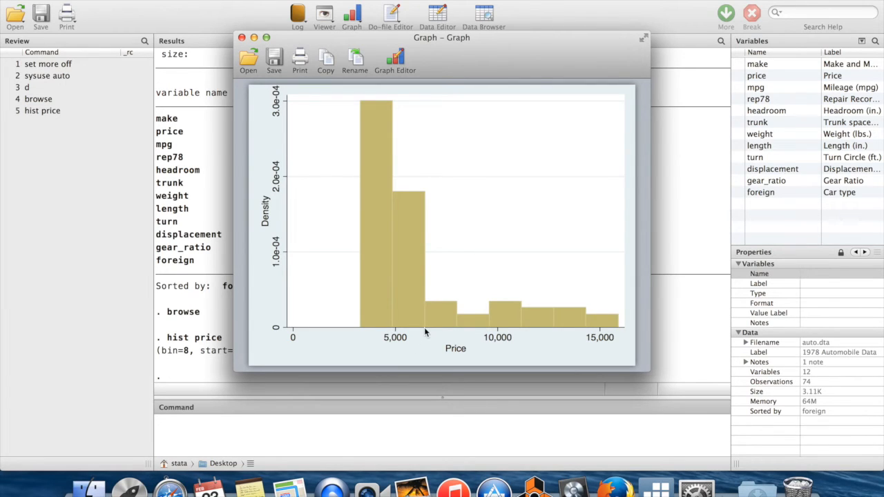
pyautogui.moveTo(474, 196)
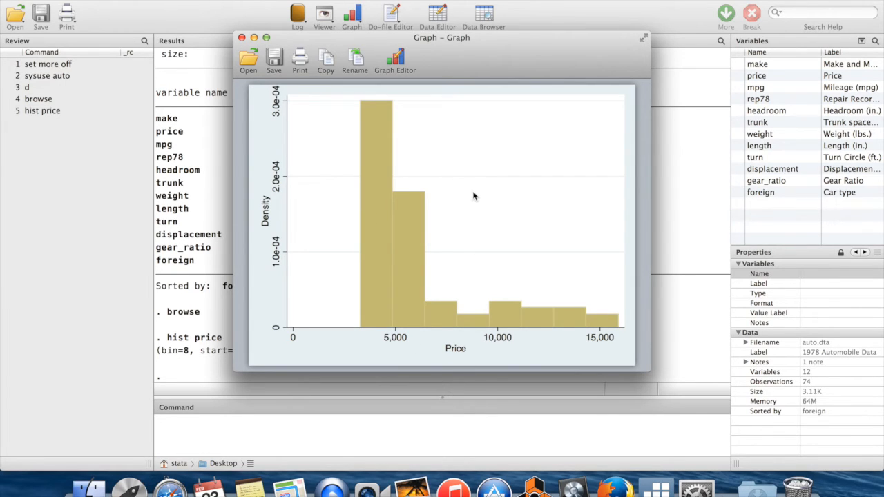
pyautogui.moveTo(406, 202)
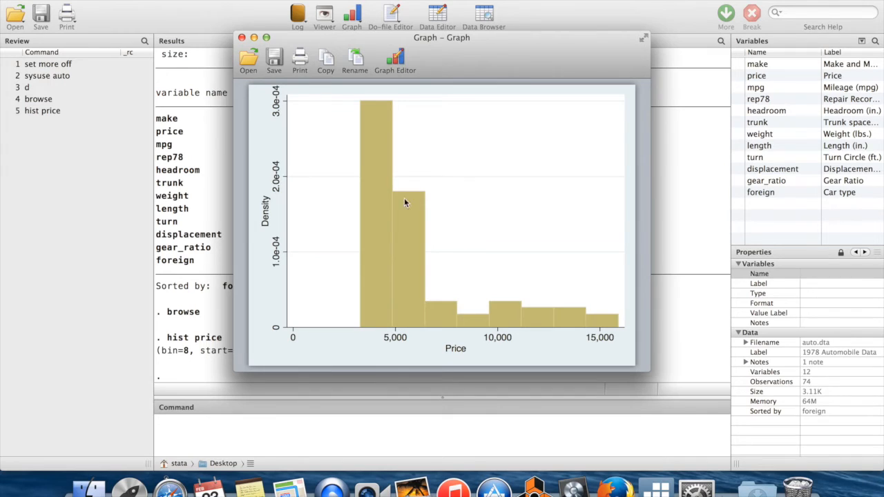
pyautogui.moveTo(387, 209)
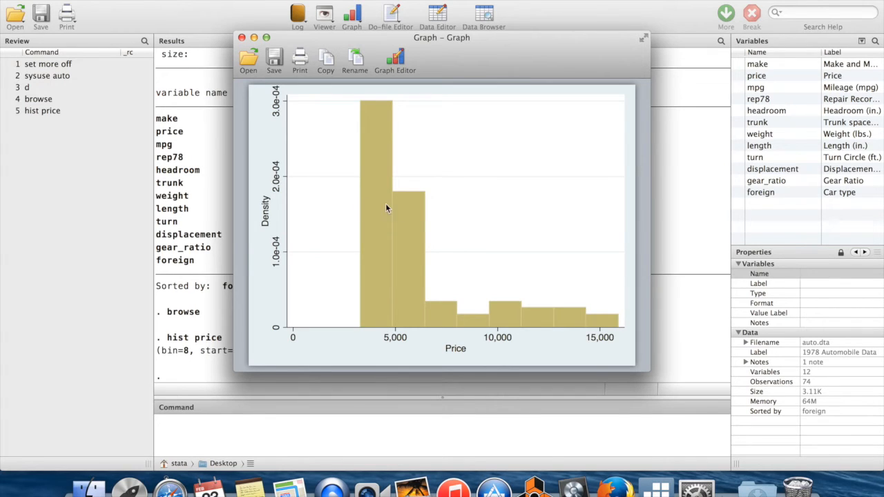
pyautogui.moveTo(387, 243)
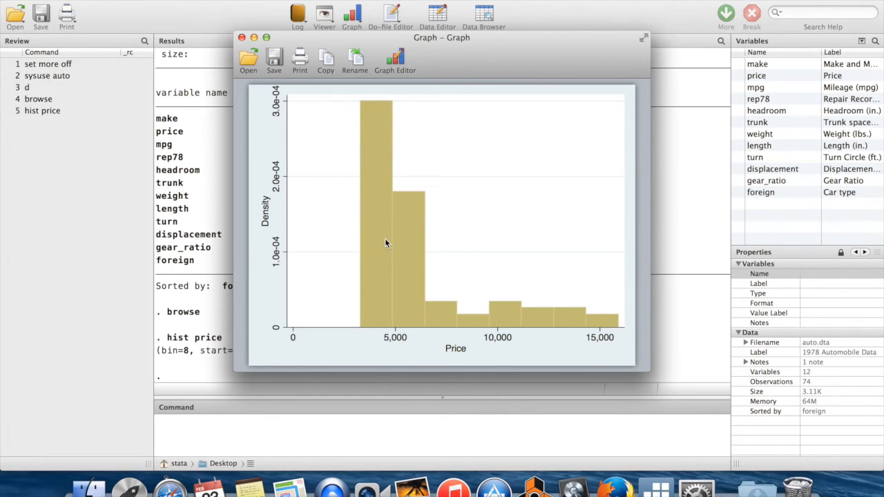
pyautogui.moveTo(414, 320)
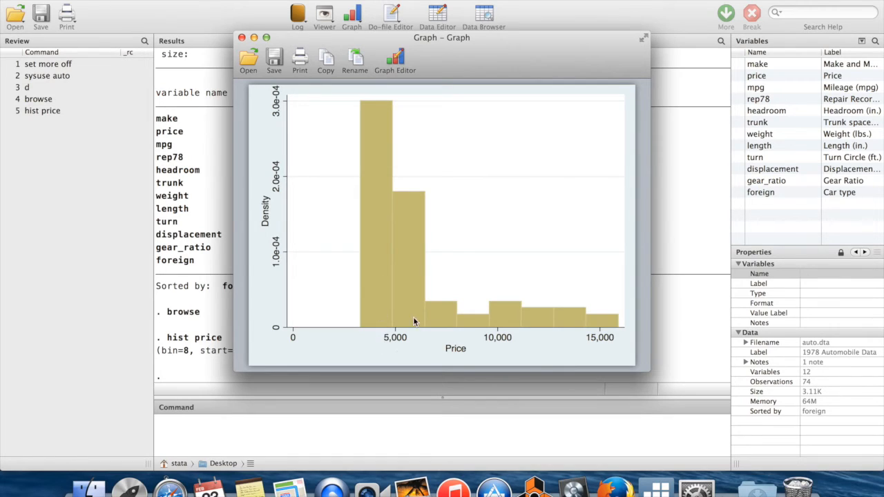
pyautogui.moveTo(620, 336)
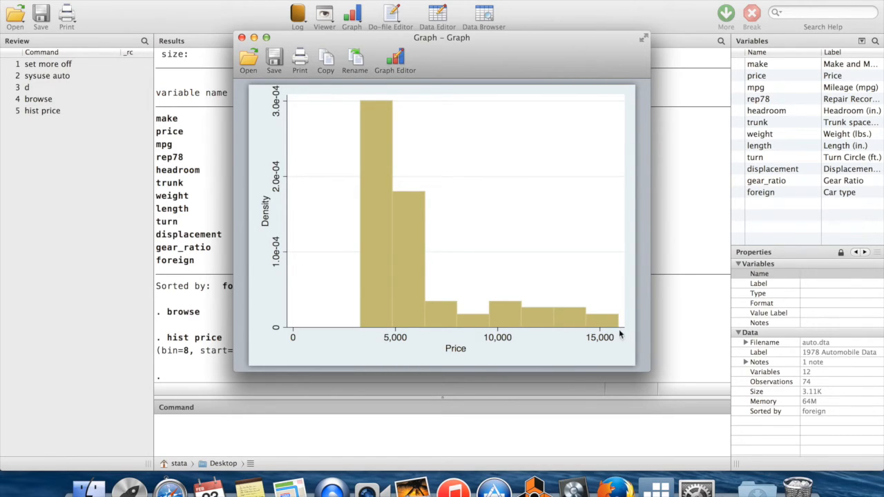
pyautogui.moveTo(539, 335)
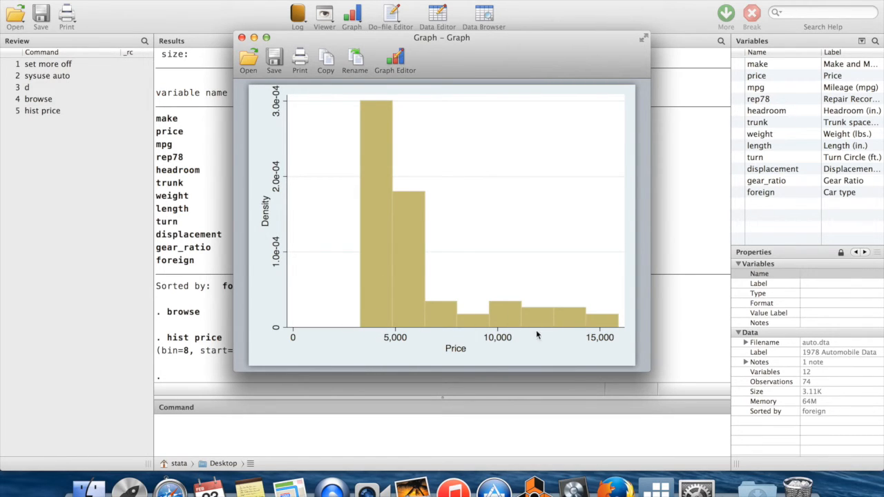
pyautogui.moveTo(388, 286)
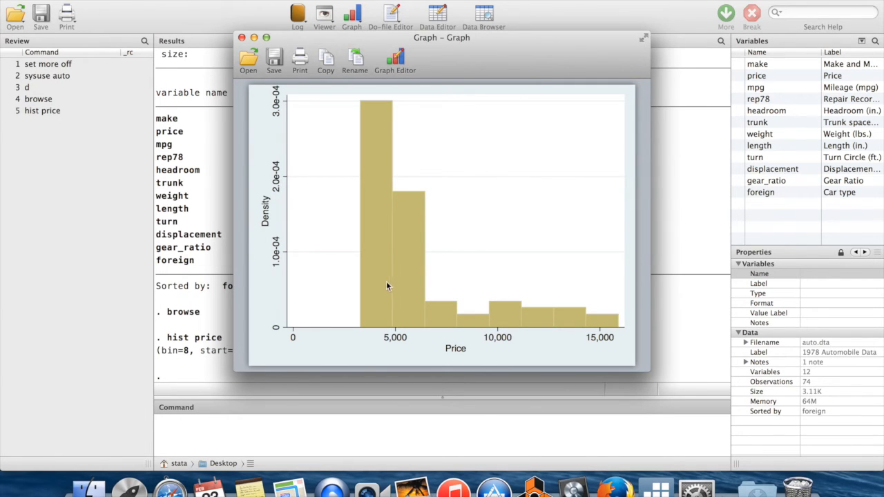
pyautogui.moveTo(394, 289)
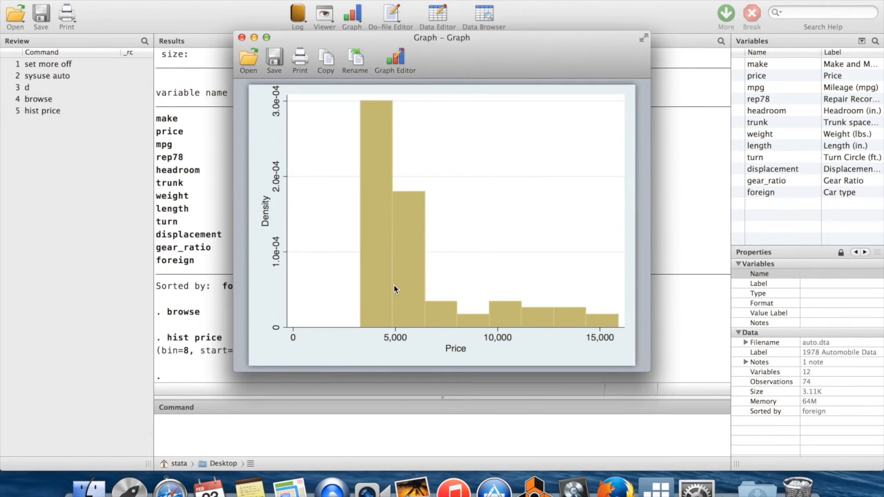
# Redraw the price histogram with 15 bins using hist price, bin(15).
pyautogui.click(243, 38)
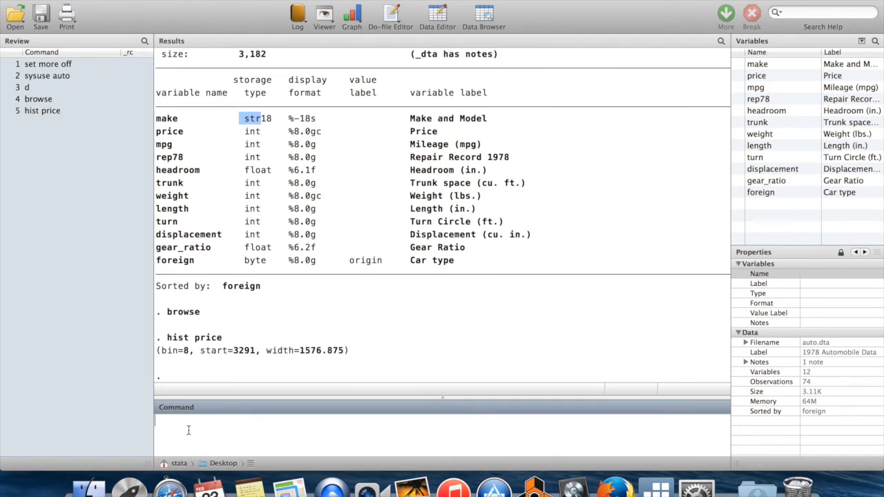
pyautogui.write('hist price,')
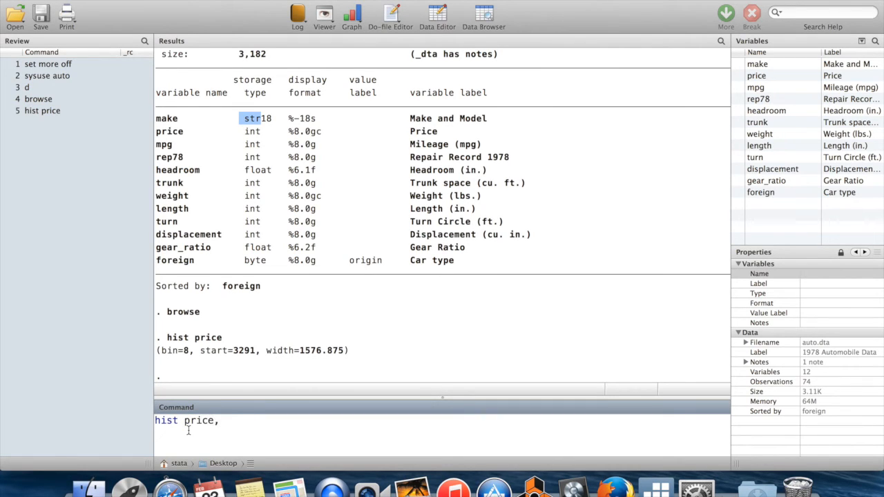
pyautogui.write('bin')
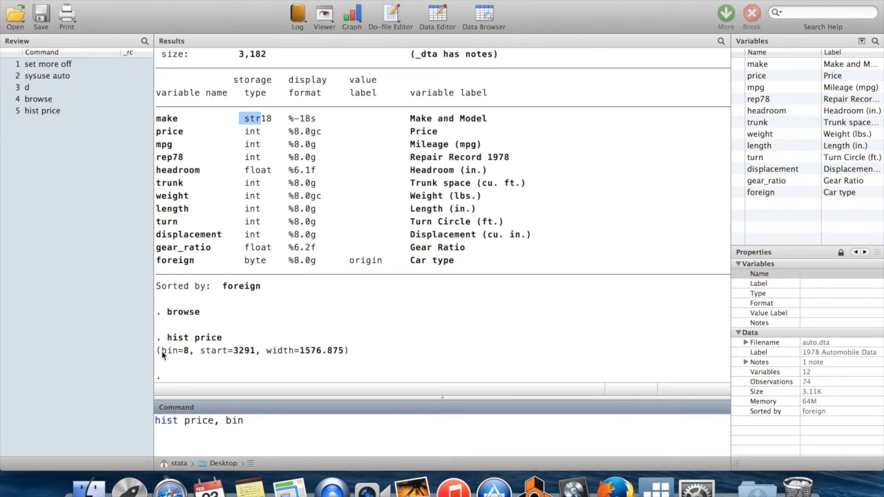
pyautogui.moveTo(195, 353)
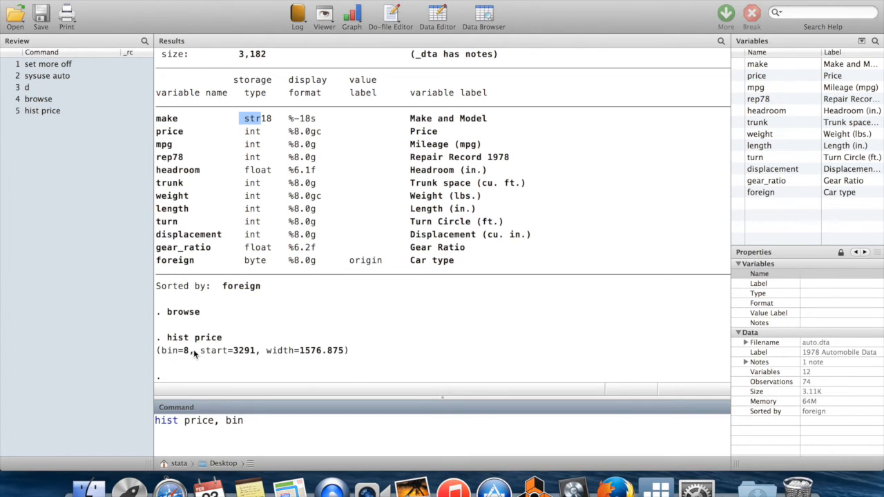
pyautogui.moveTo(201, 357)
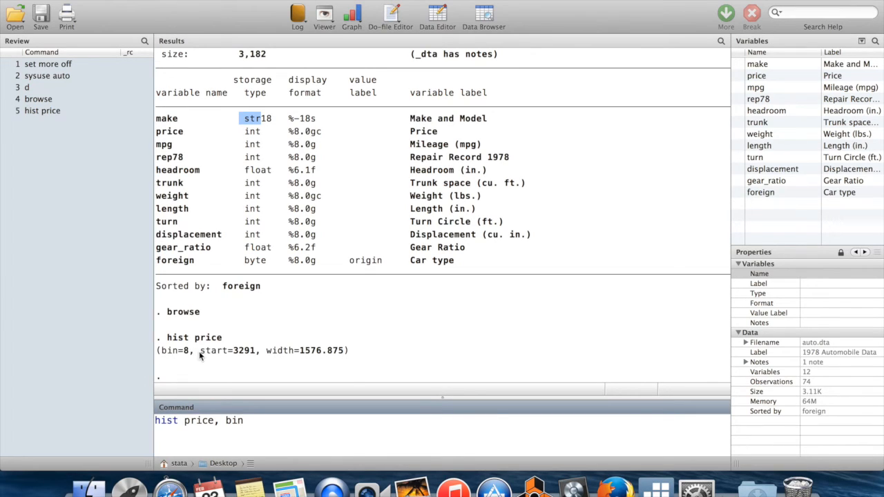
pyautogui.moveTo(246, 362)
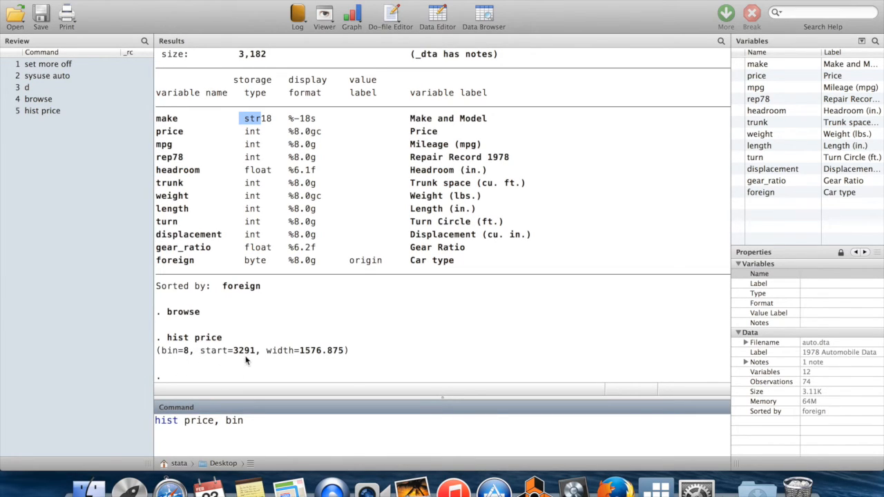
pyautogui.moveTo(344, 361)
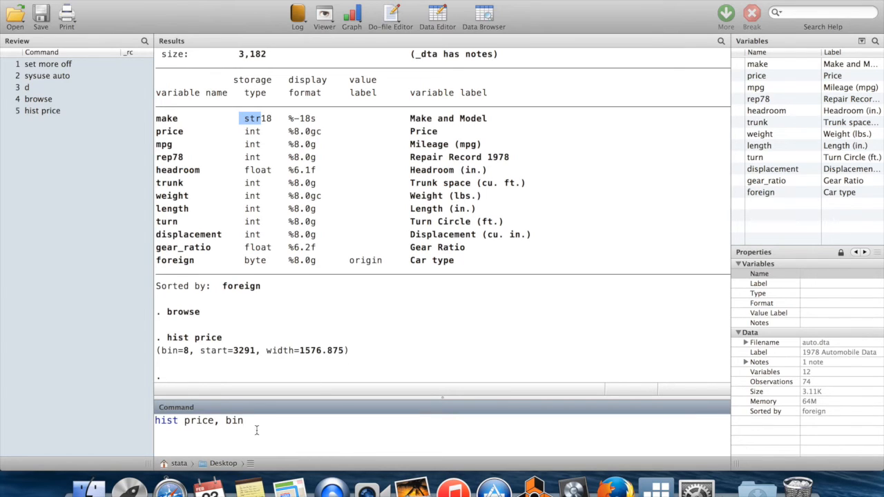
pyautogui.write('(')
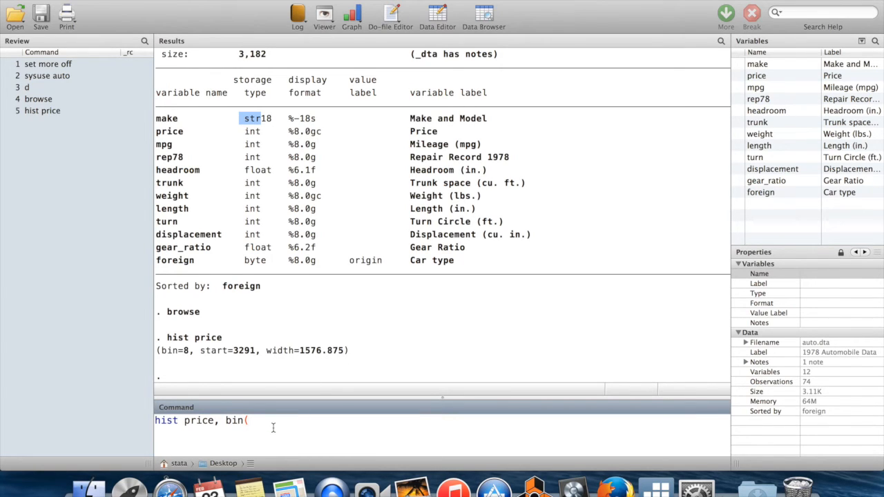
pyautogui.write('15)')
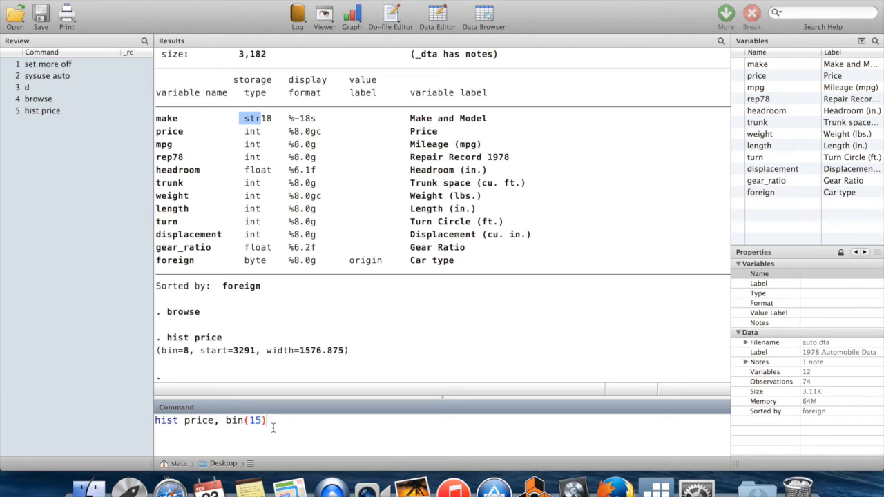
pyautogui.press('Return')
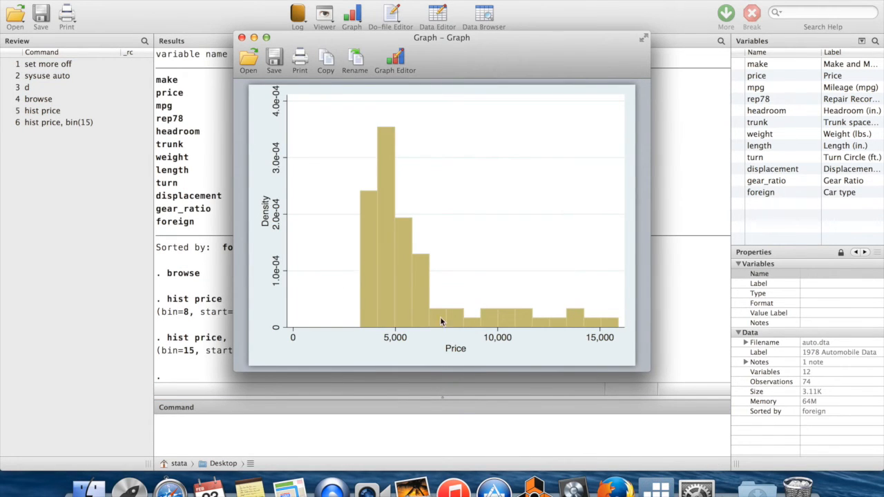
pyautogui.moveTo(364, 245)
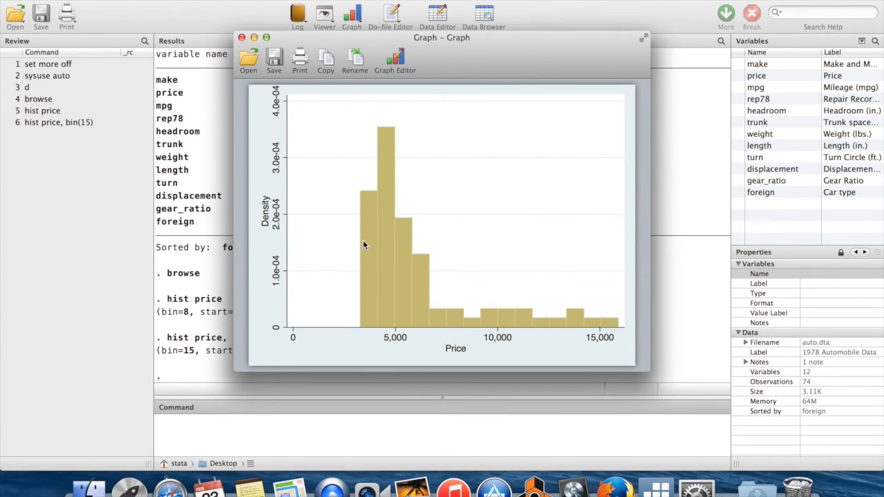
pyautogui.moveTo(378, 306)
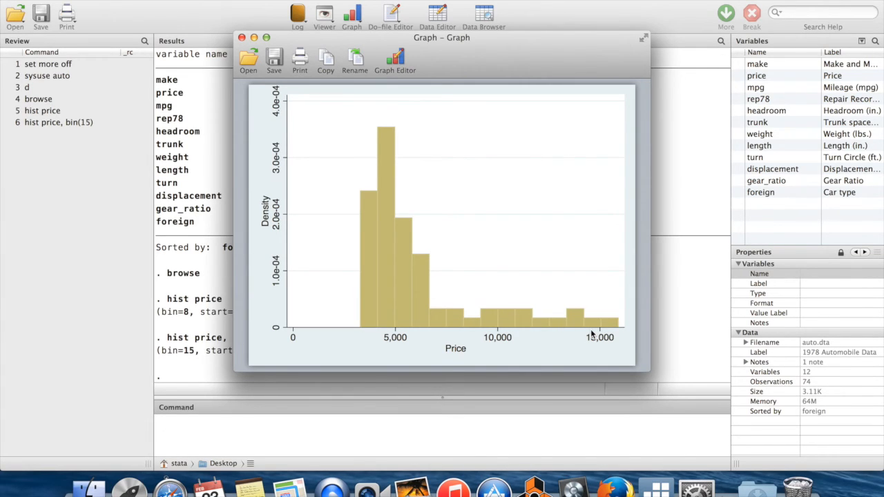
pyautogui.moveTo(522, 238)
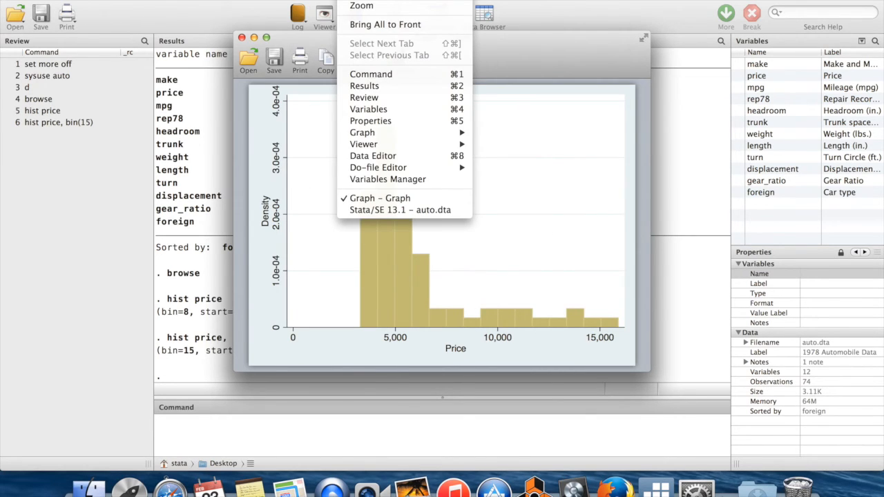
# Dismiss the window list without selecting a graph.
pyautogui.click(379, 199)
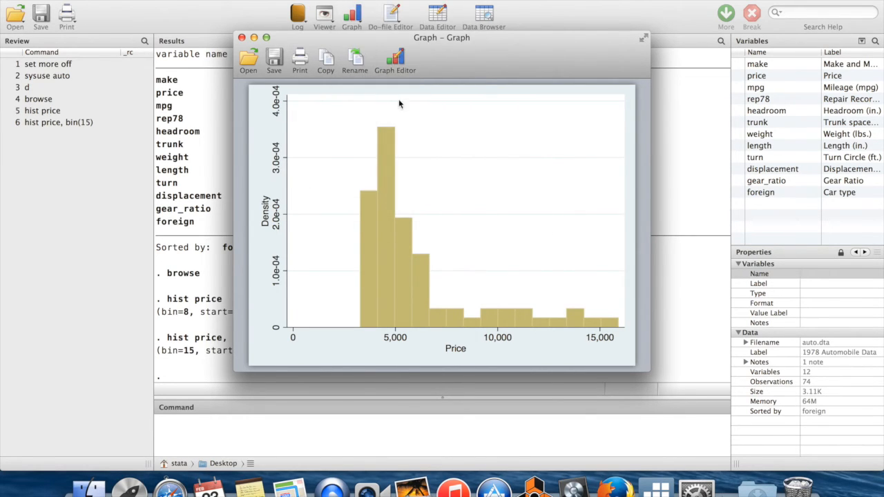
pyautogui.moveTo(464, 209)
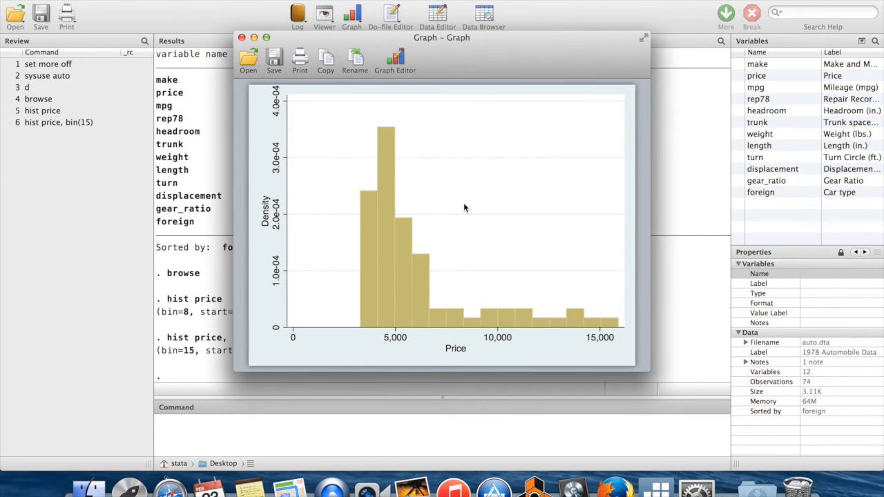
pyautogui.moveTo(464, 46)
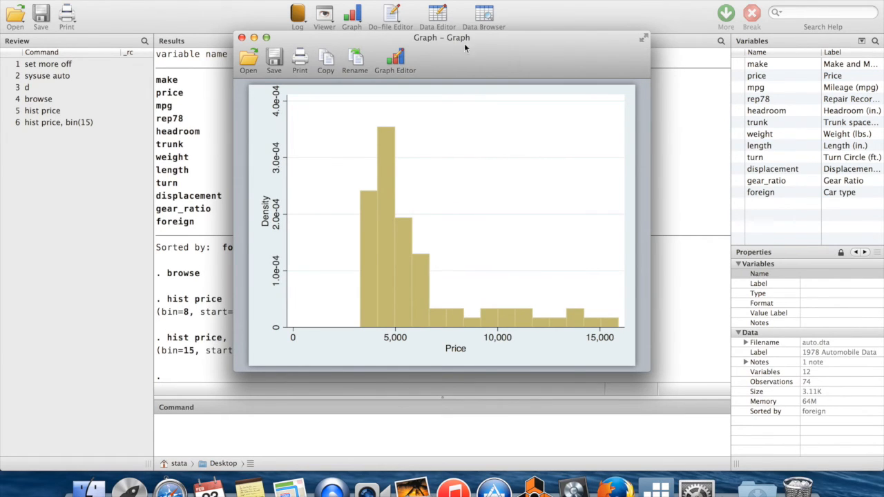
pyautogui.moveTo(468, 46)
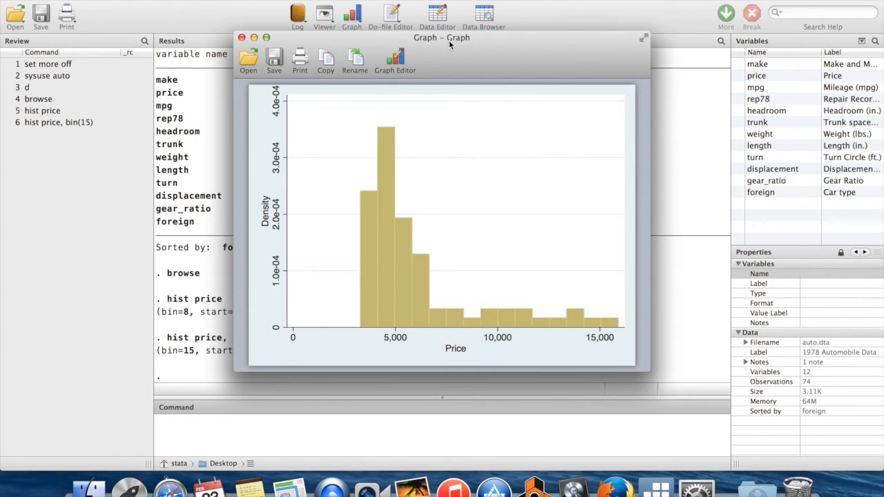
pyautogui.moveTo(467, 44)
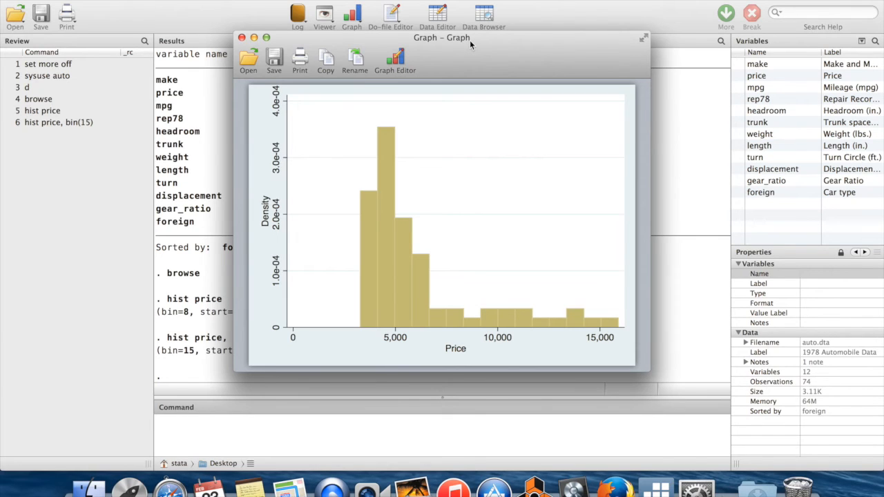
pyautogui.moveTo(469, 44)
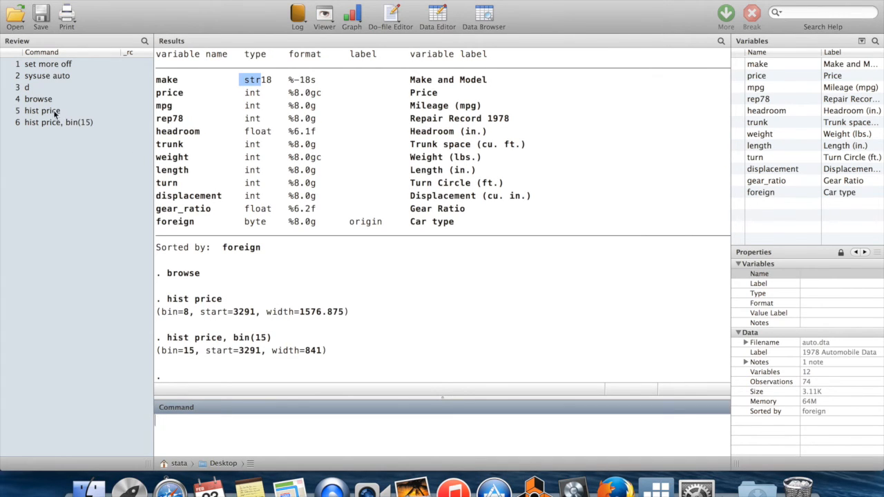
# Recall hist price, rerun it as hist price, name(Bob) and view the Bob histogram.
pyautogui.click(42, 111)
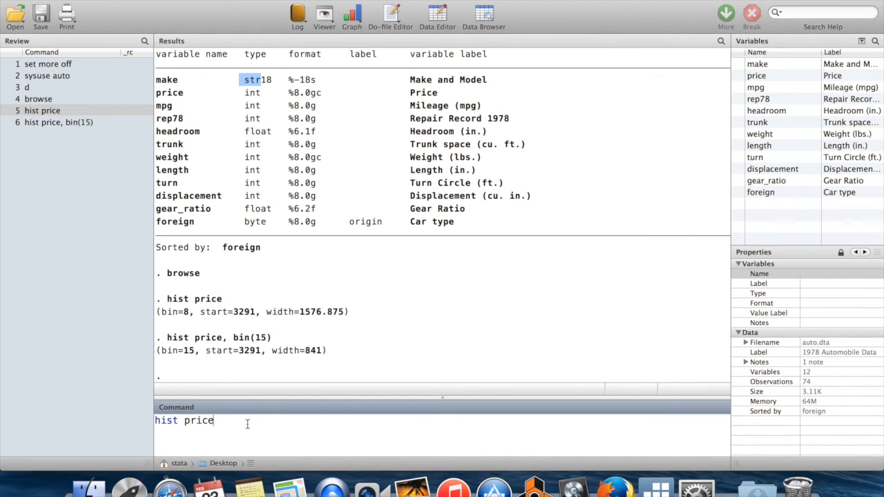
pyautogui.write(', name(')
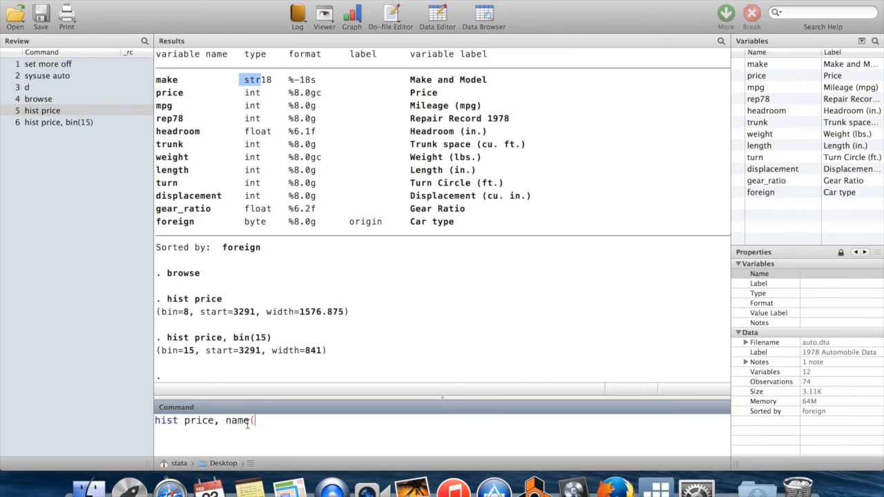
pyautogui.write('Bob)')
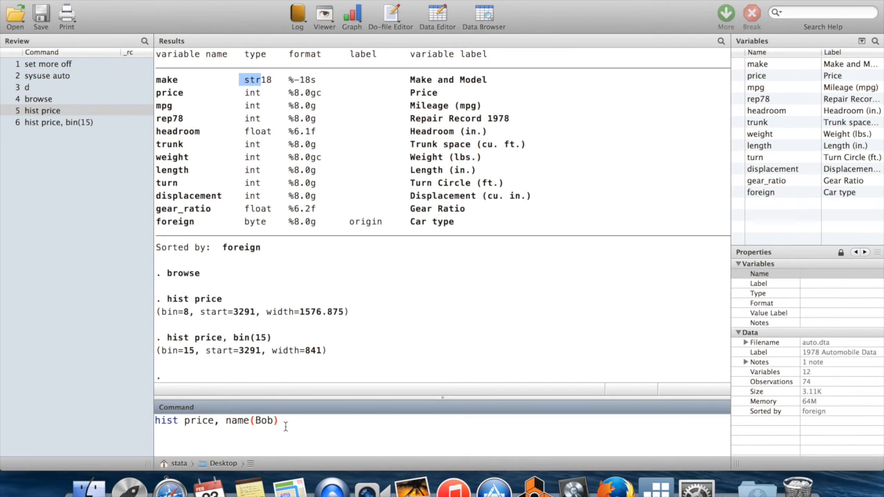
pyautogui.press('Return')
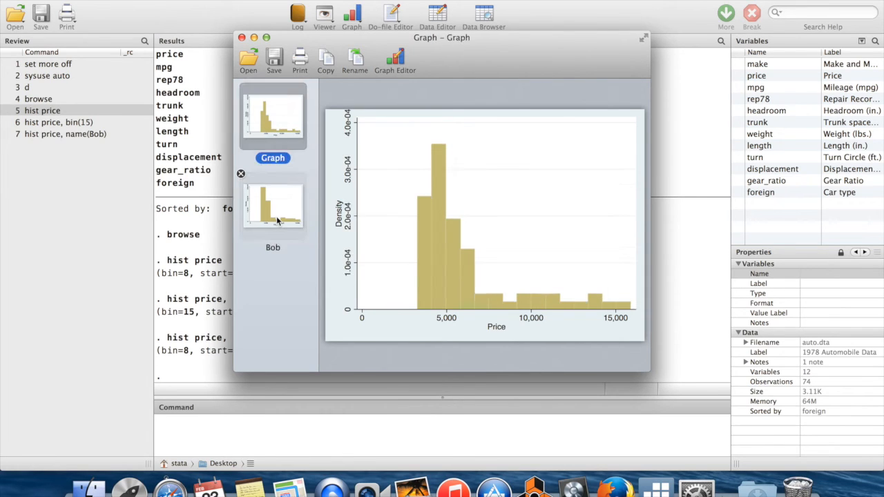
pyautogui.click(272, 206)
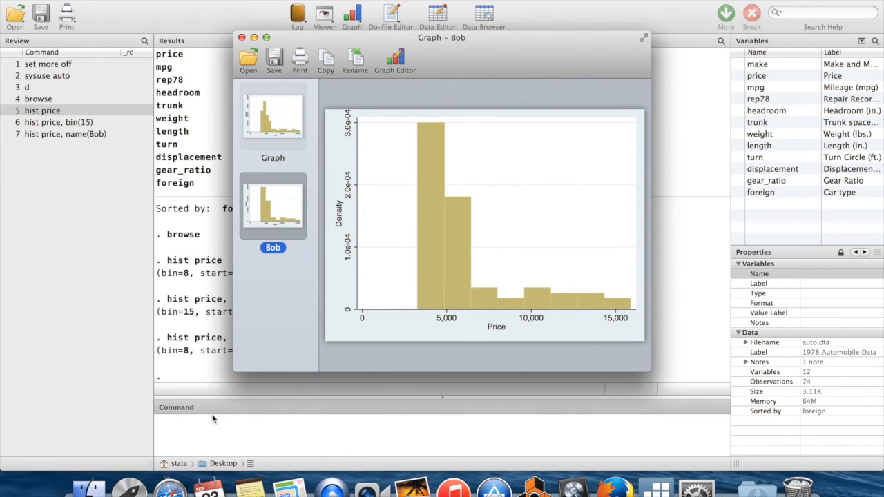
pyautogui.moveTo(392, 337)
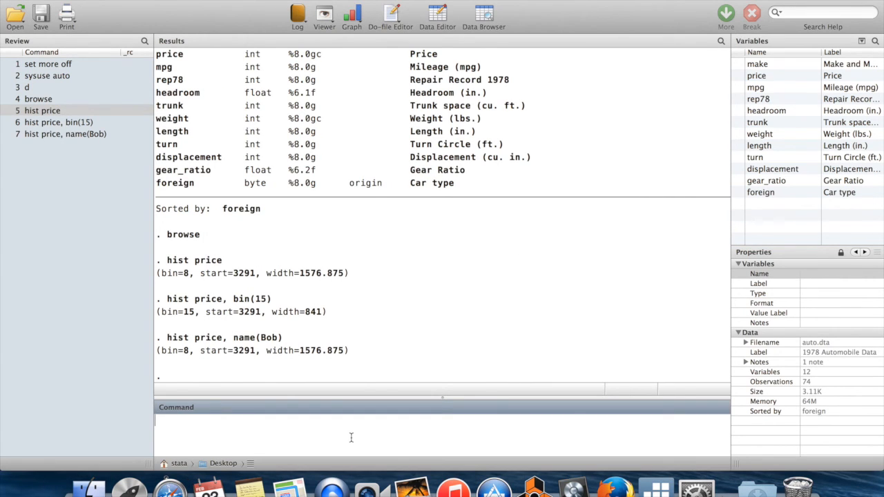
# Draw scatter price mpg replacing the unnamed Graph, then return to the Bob histogram.
pyautogui.write('scatter')
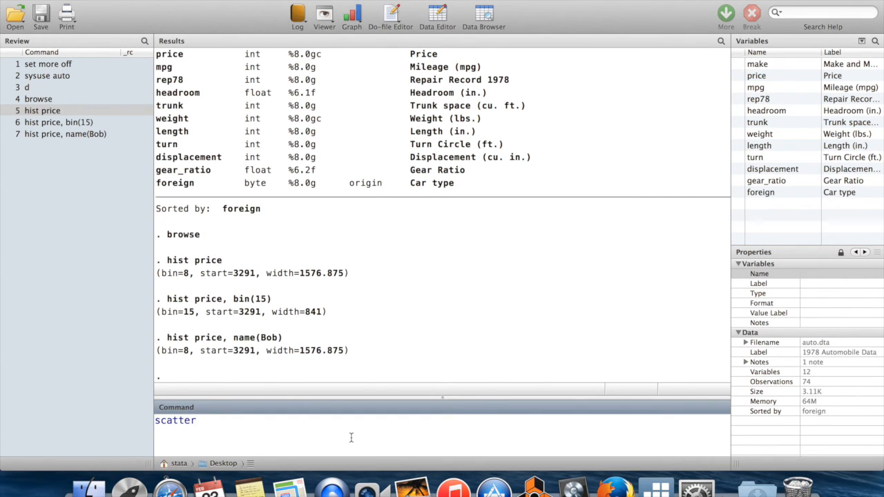
pyautogui.write('price mpg')
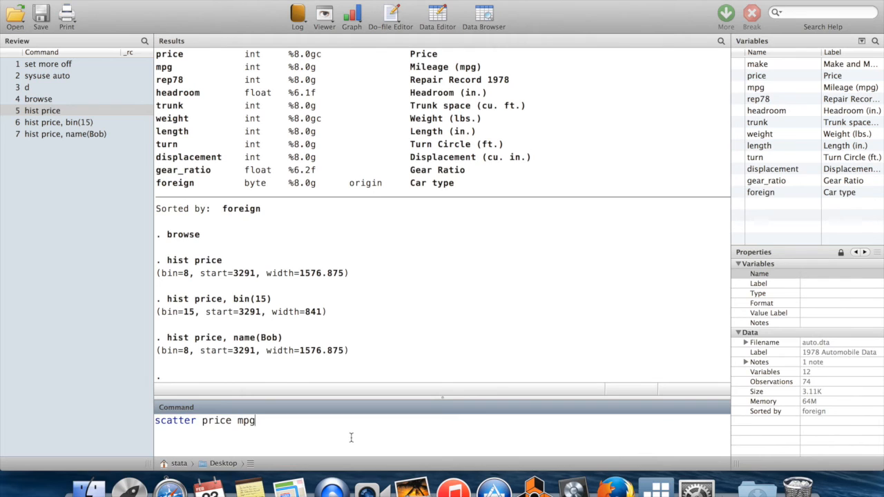
pyautogui.press('Return')
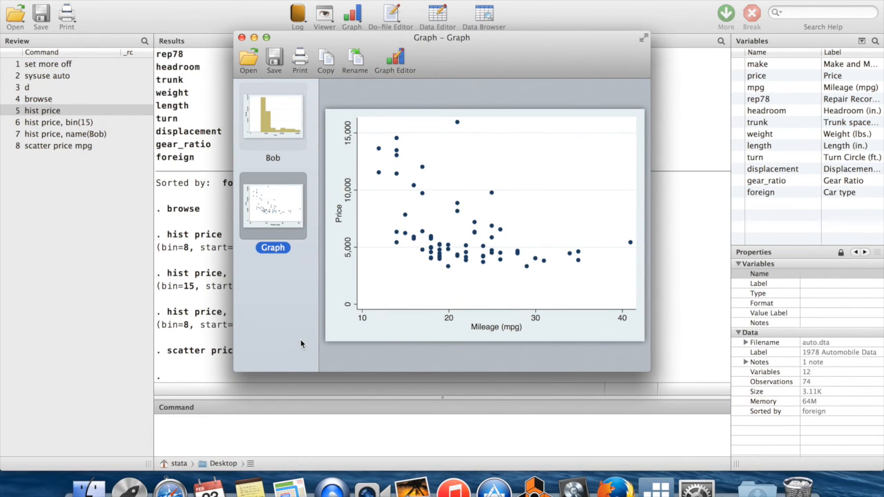
pyautogui.moveTo(331, 317)
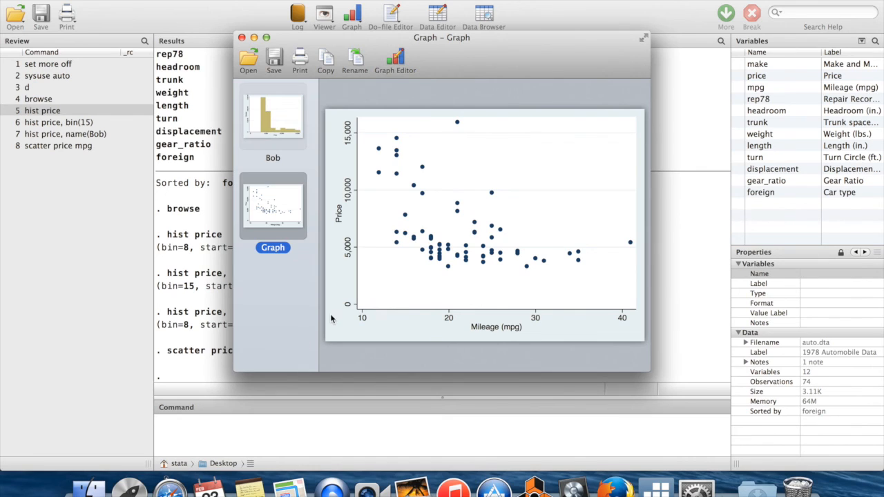
pyautogui.moveTo(443, 220)
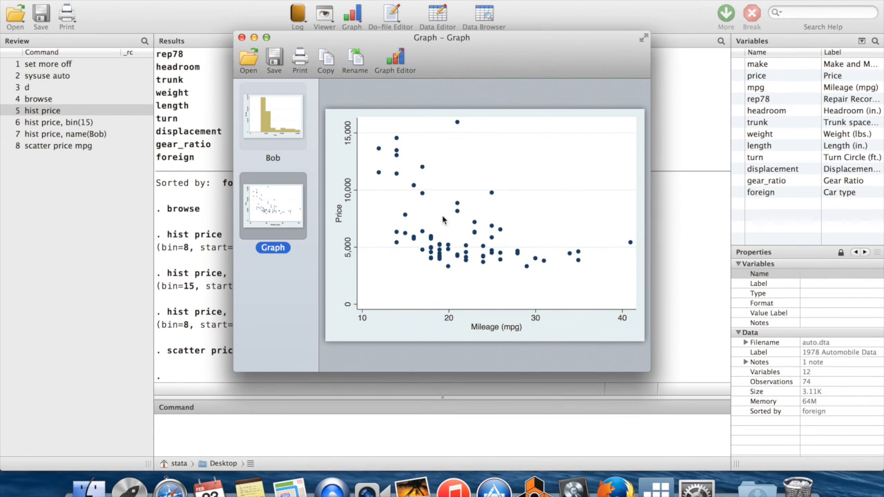
pyautogui.moveTo(433, 212)
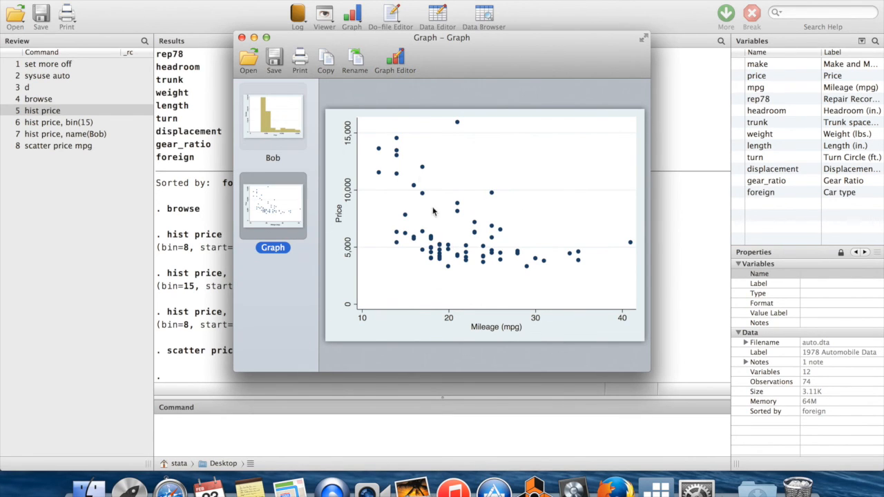
pyautogui.moveTo(473, 233)
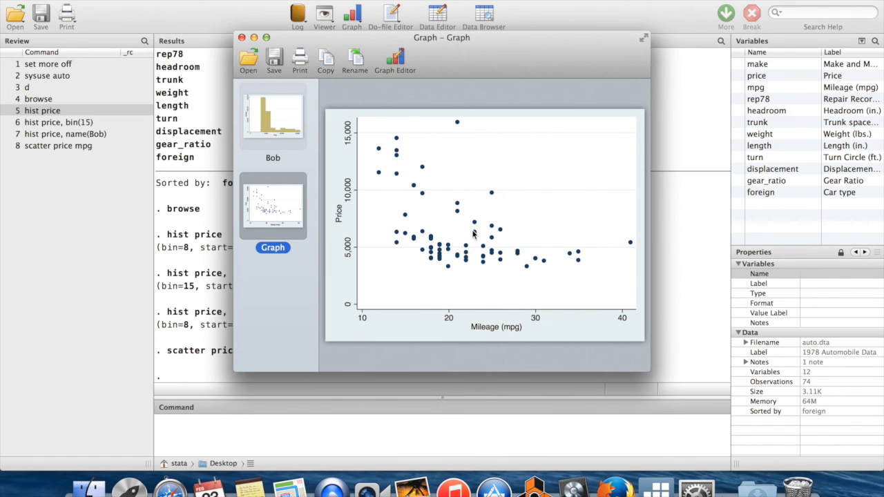
pyautogui.moveTo(354, 216)
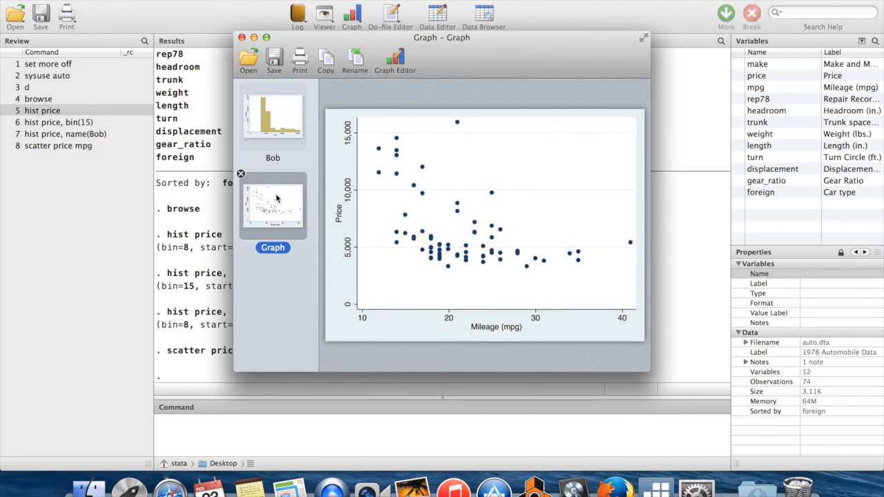
pyautogui.click(273, 118)
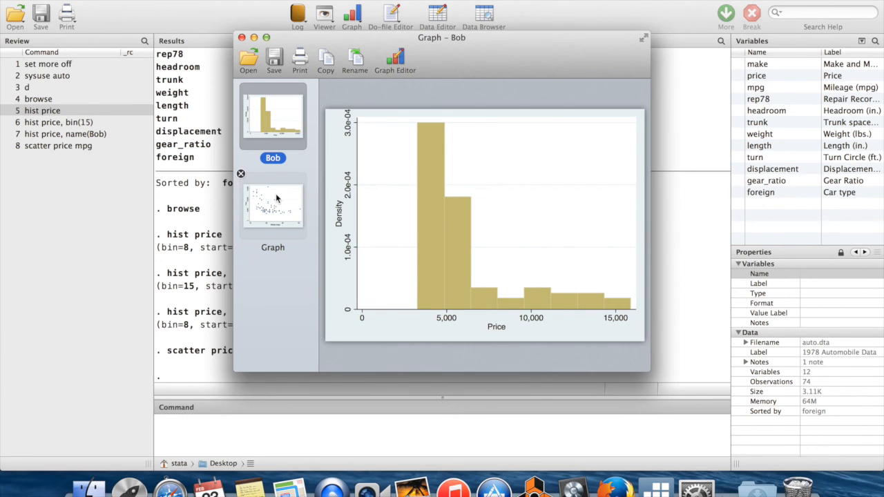
pyautogui.moveTo(216, 437)
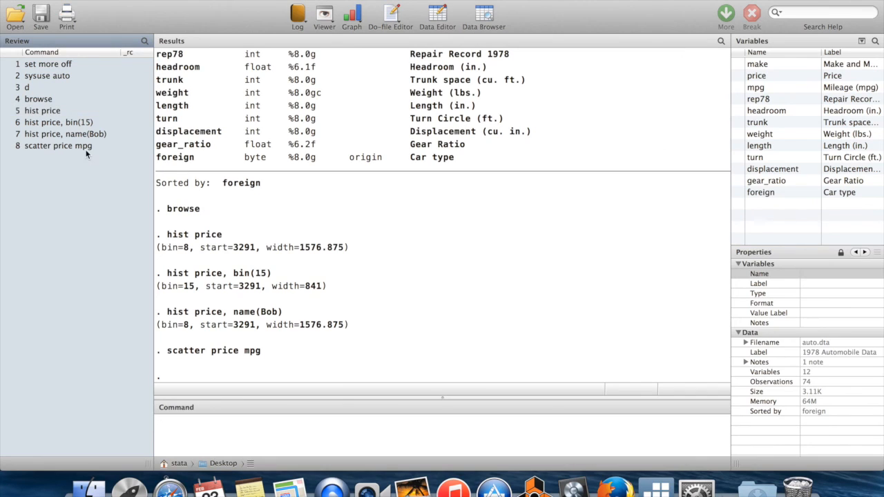
# Rerun the scatter as name(Jim), then view the Graph scatter and Bob histogram.
pyautogui.click(58, 146)
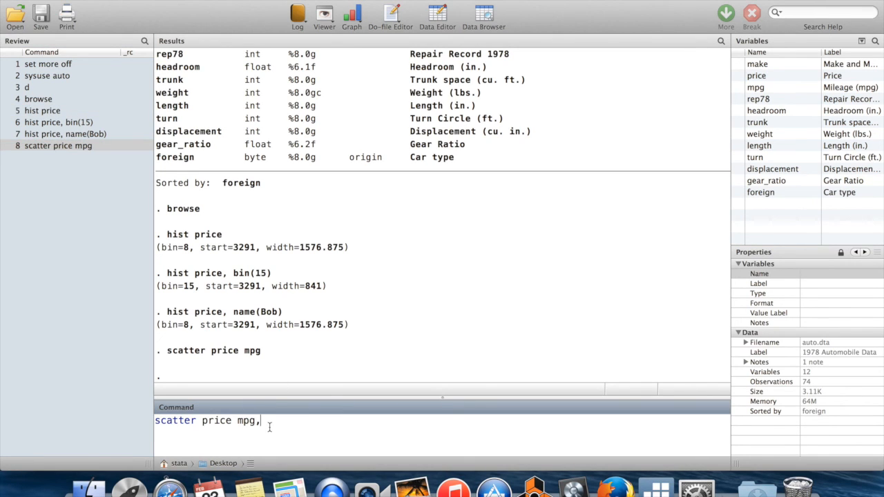
pyautogui.write('name(Jim)')
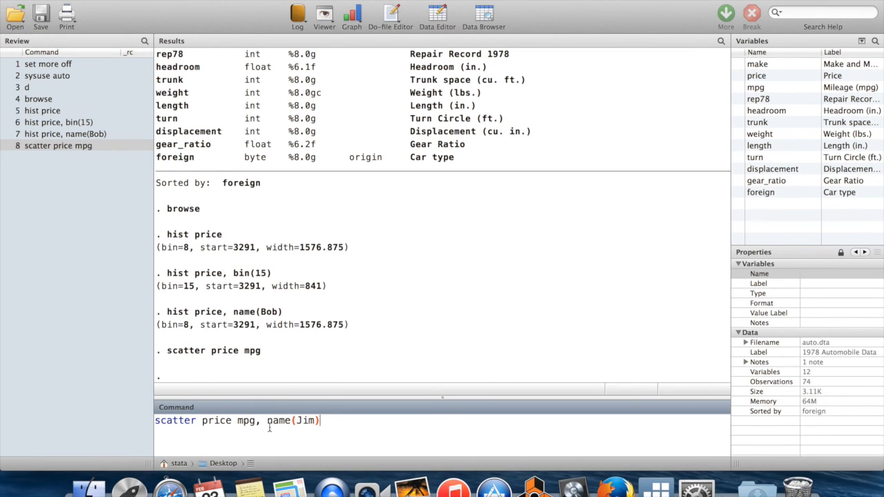
pyautogui.press('Return')
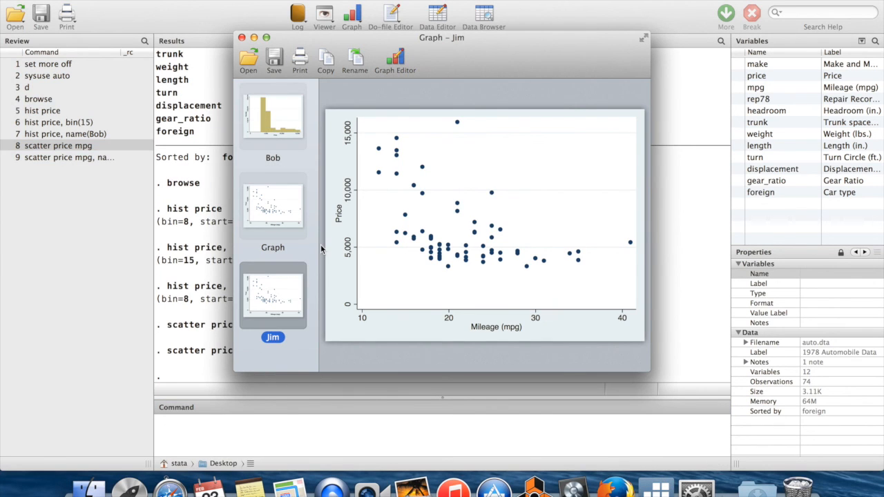
pyautogui.click(273, 205)
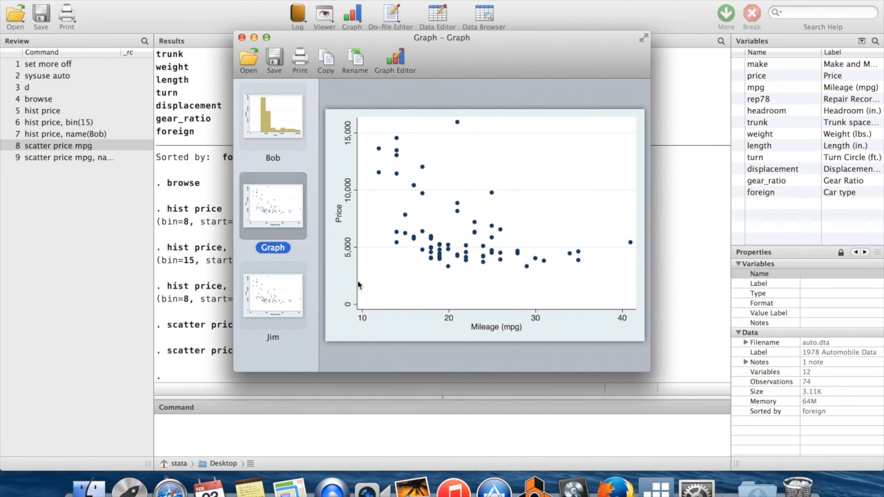
pyautogui.click(273, 117)
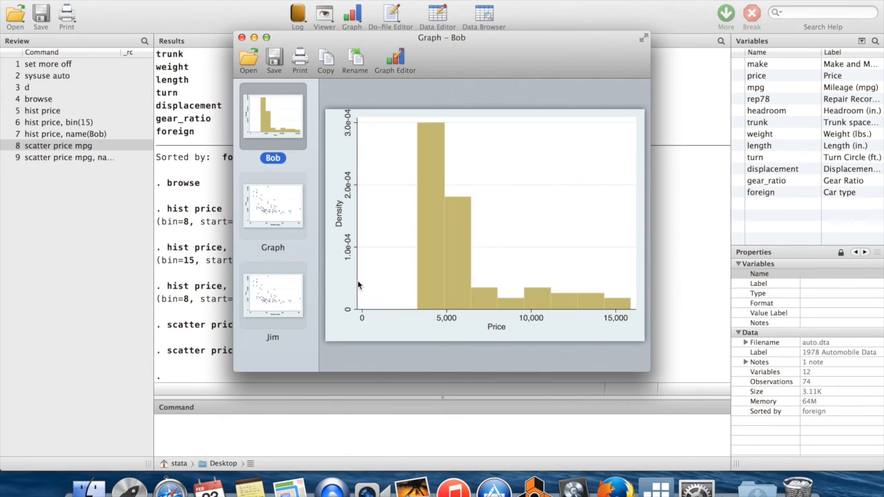